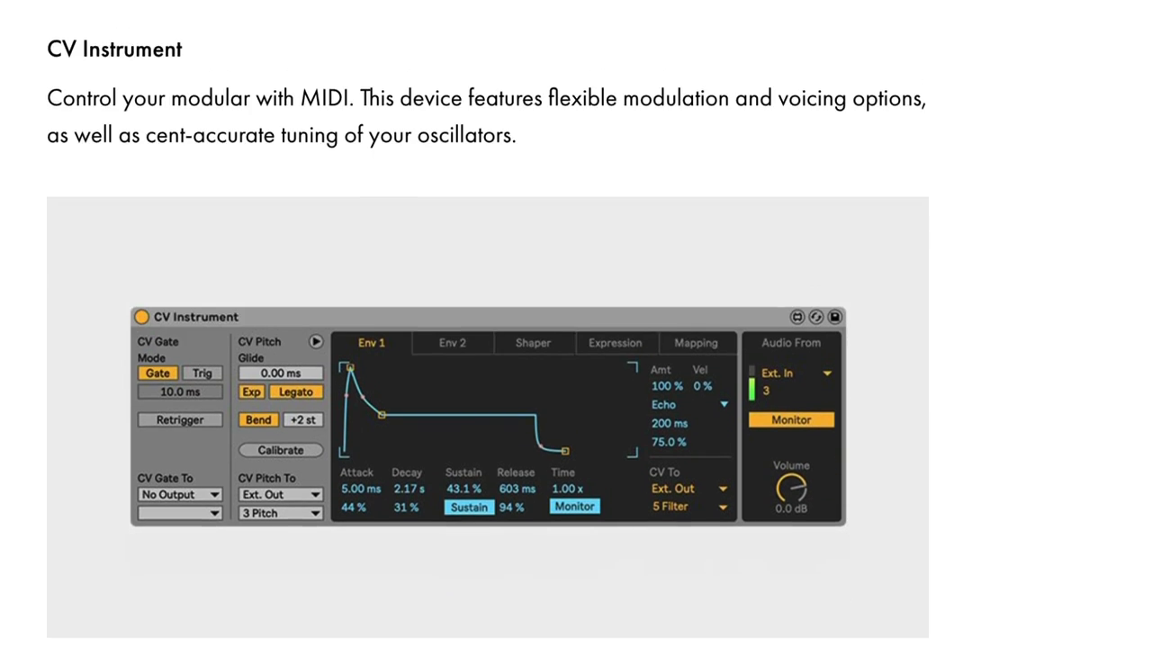
Scroll the Ableton CV Tools page past CV Instrument to the CV Utility description
scroll("down", 3)
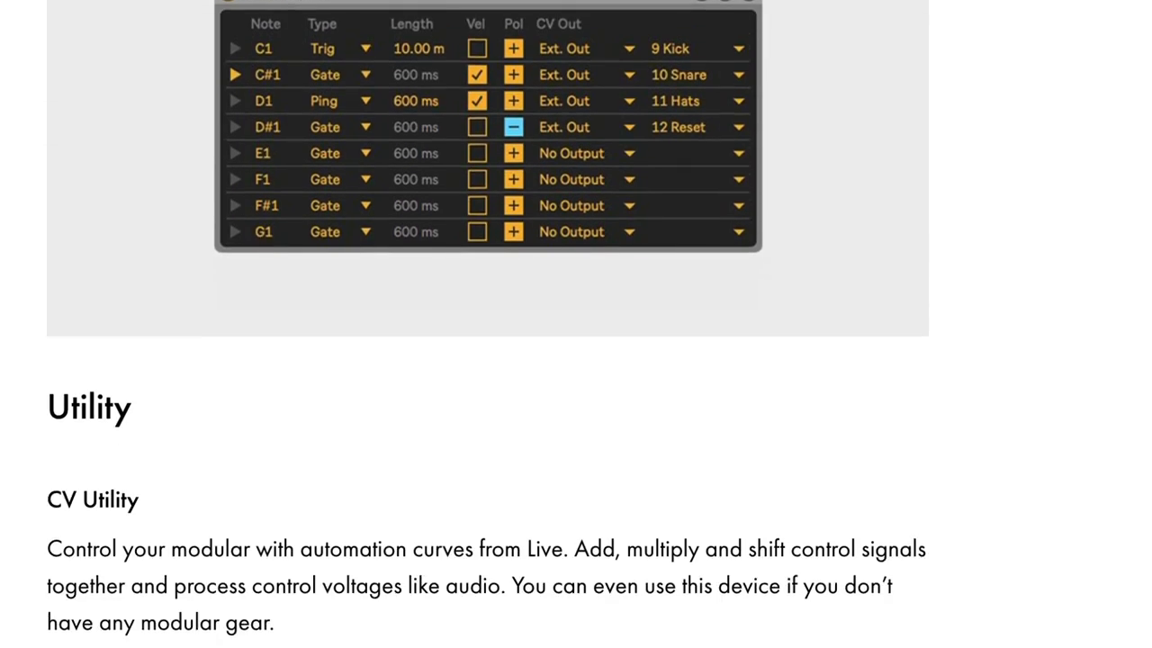
scroll("down", 3)
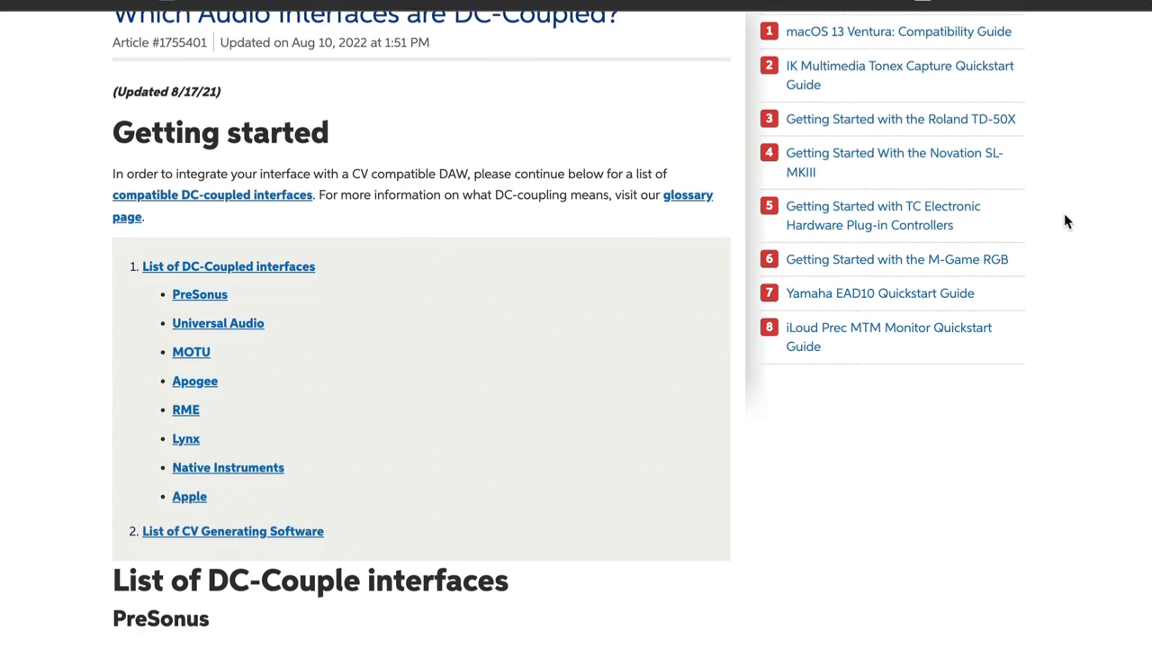
Scroll the Sweetwater DC-coupled interfaces list through PreSonus, Universal Audio and MOTU models
scroll("down", 3)
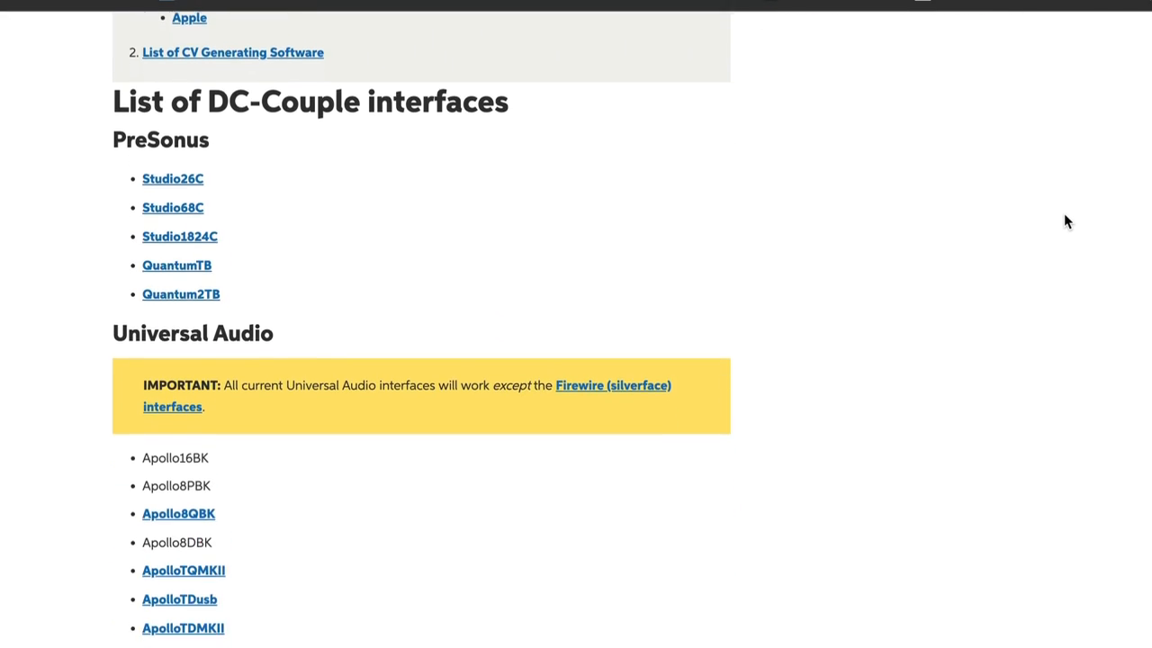
scroll("down", 3)
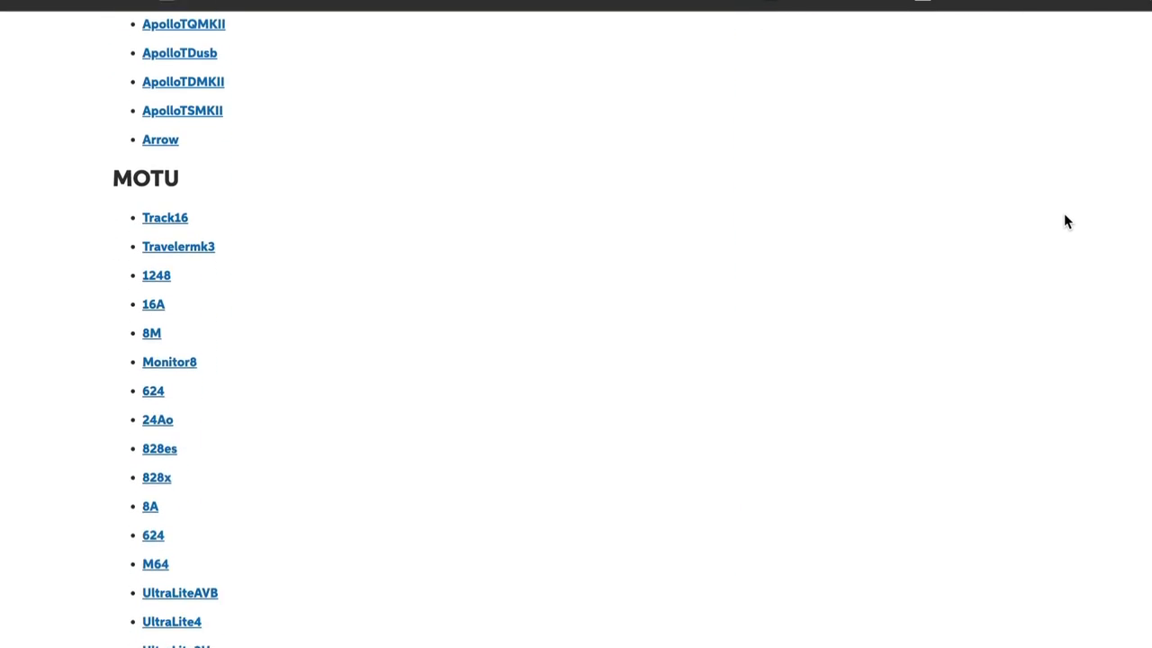
scroll("down", 3)
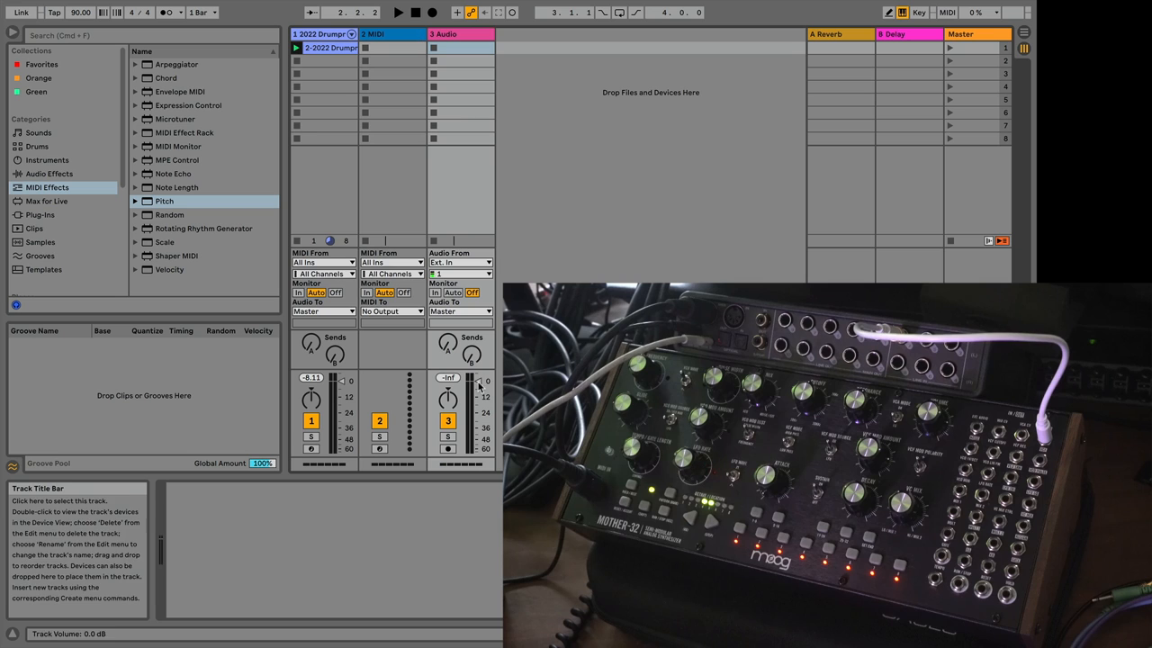
Give the 3 Audio track external input 7 with Monitor set to In
left_click(460, 273)
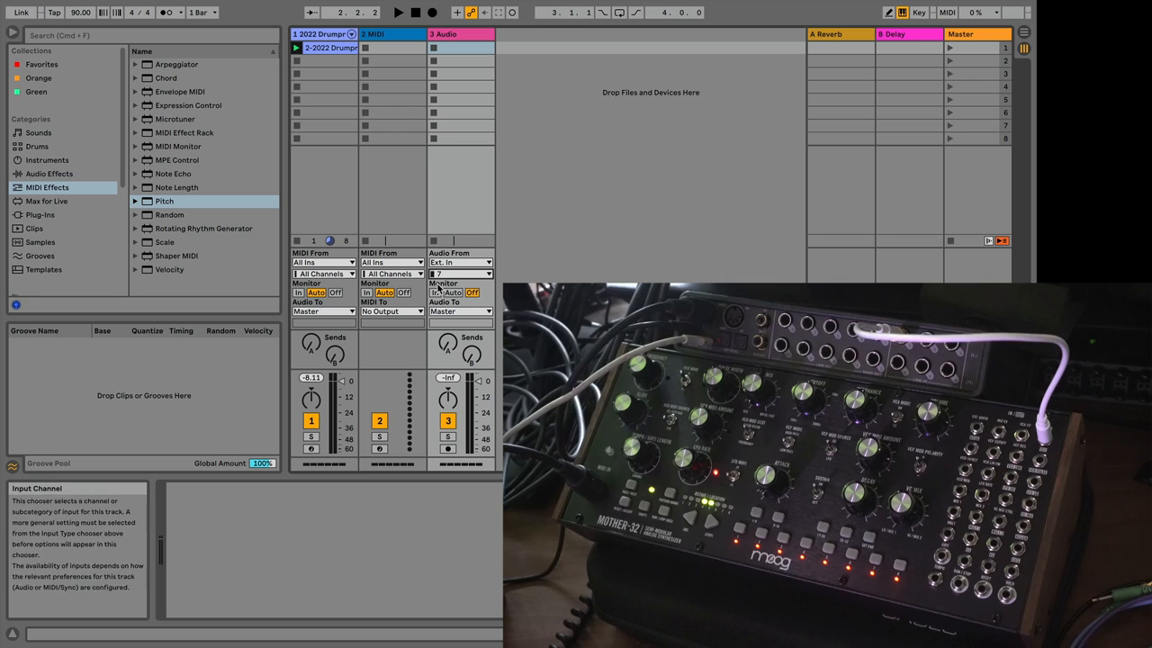
left_click(436, 293)
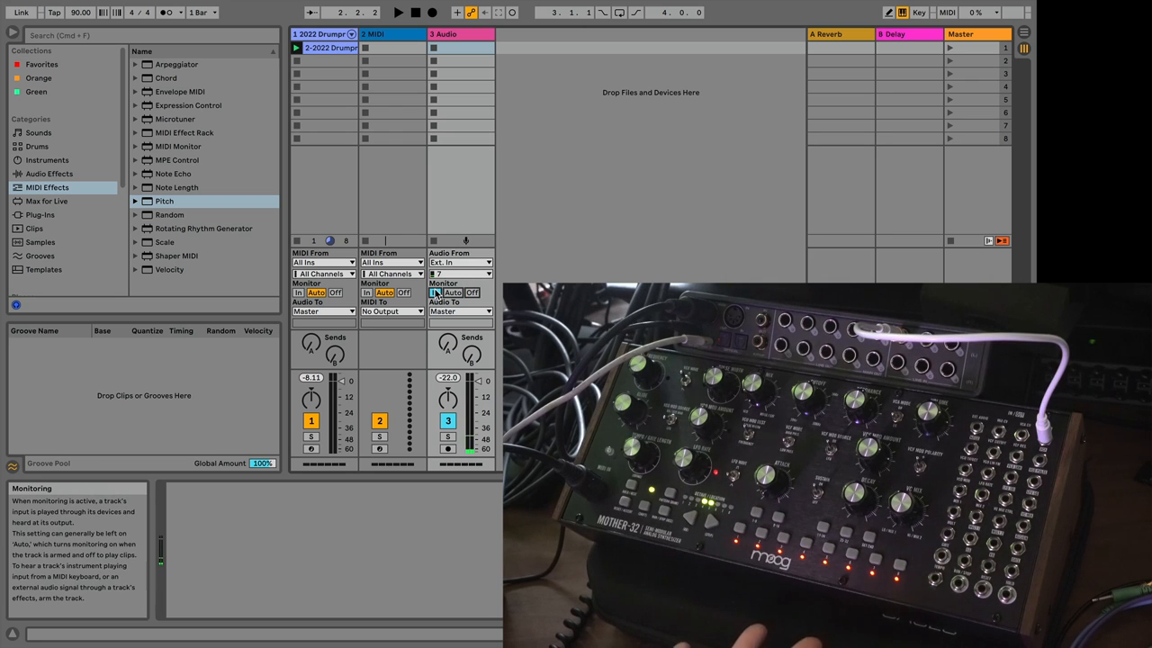
left_click(459, 35)
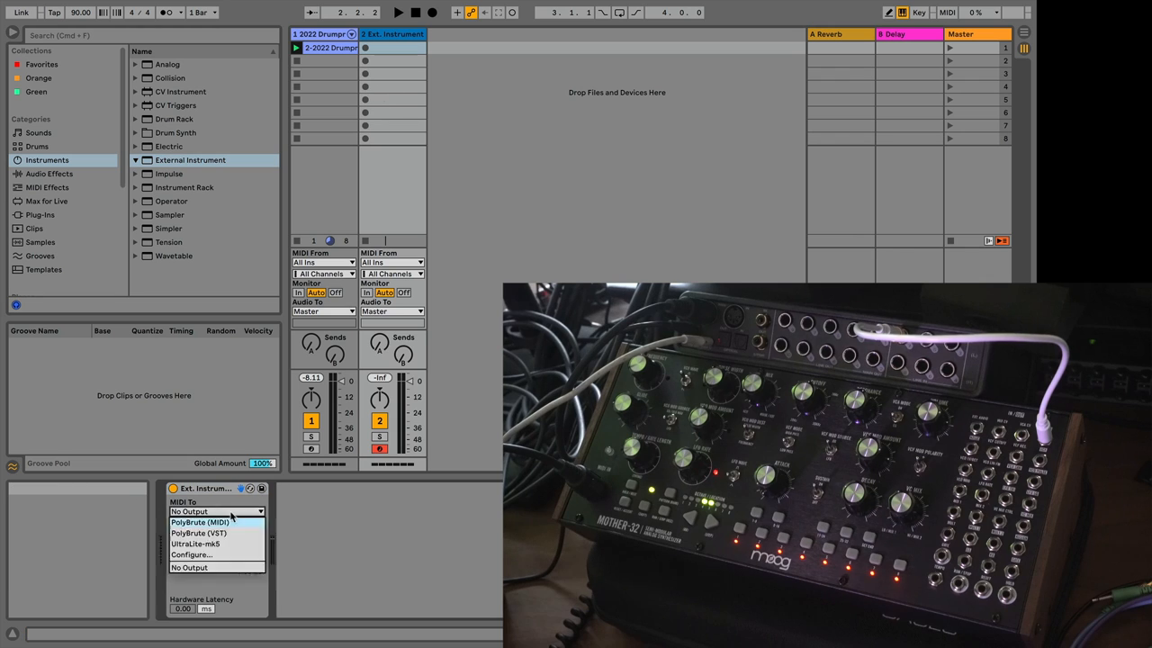
Choose the MIDI destination on the External Instrument device
left_click(195, 544)
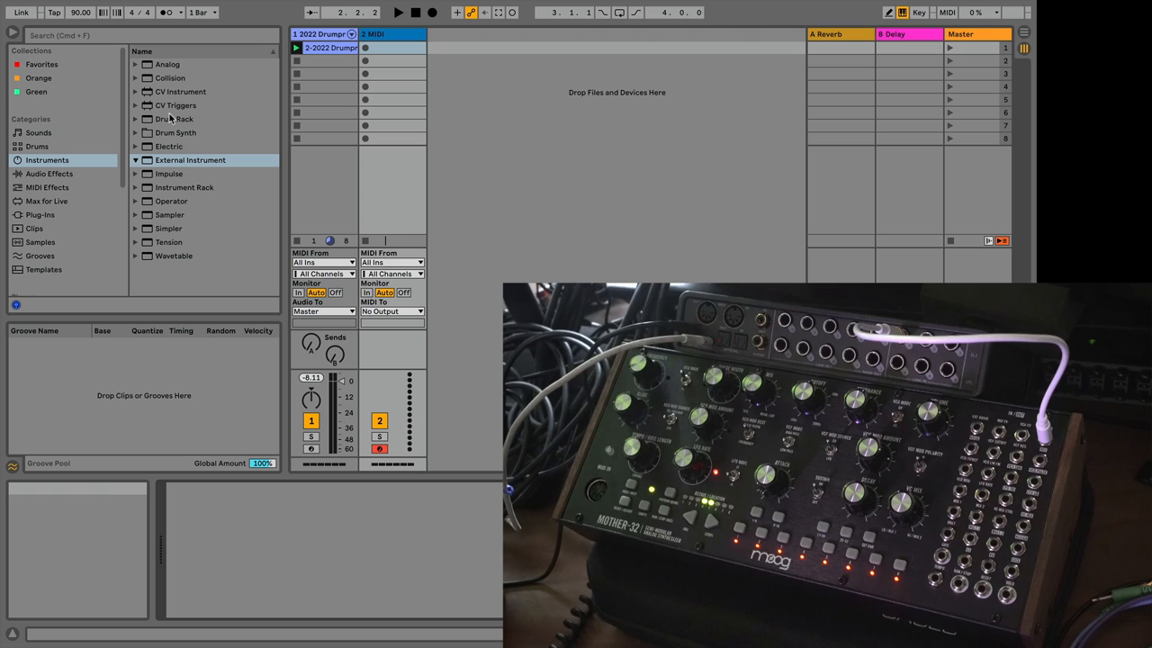
Load CV Instrument from Packs > CV Tools onto the MIDI track
left_click(36, 216)
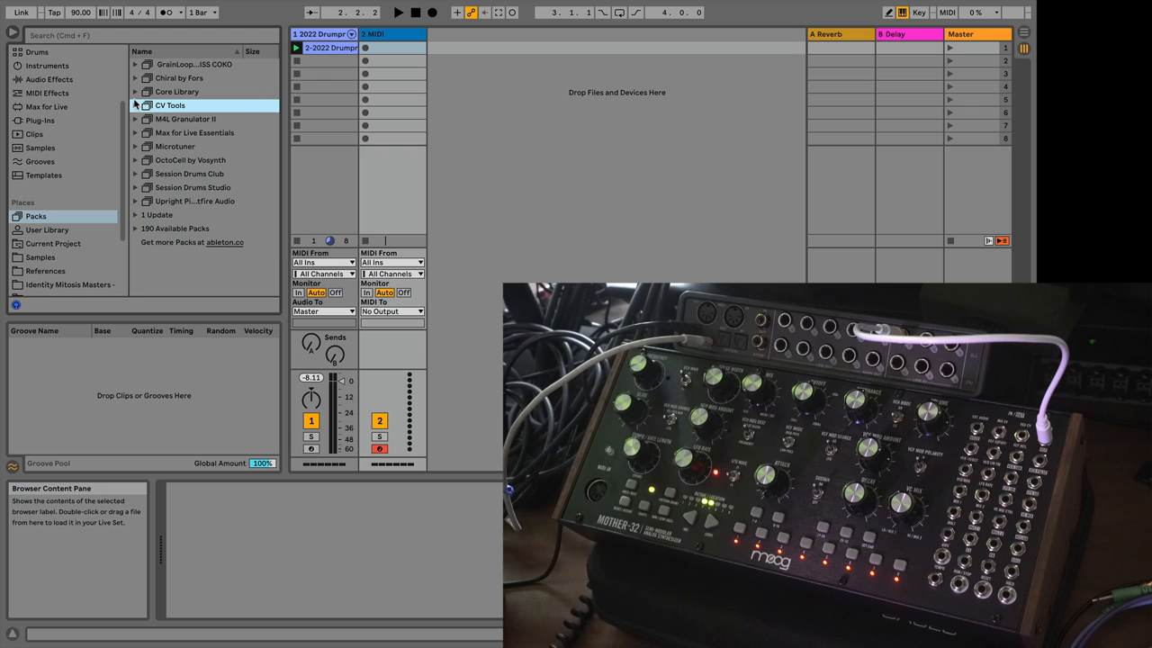
left_click(135, 105)
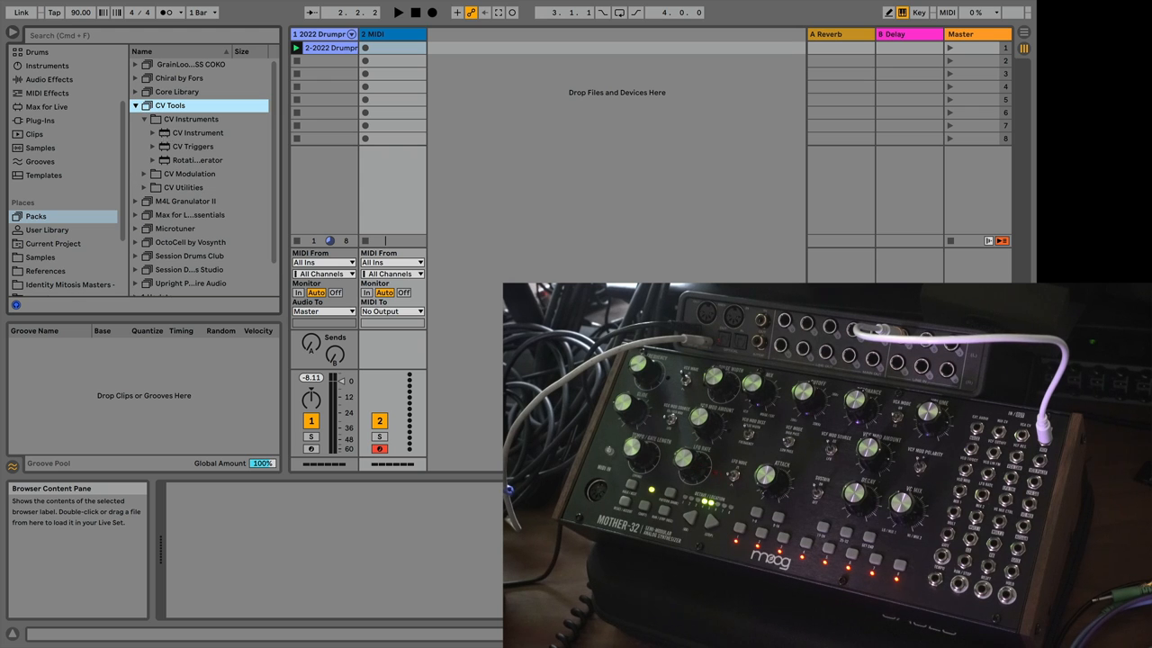
left_click(197, 133)
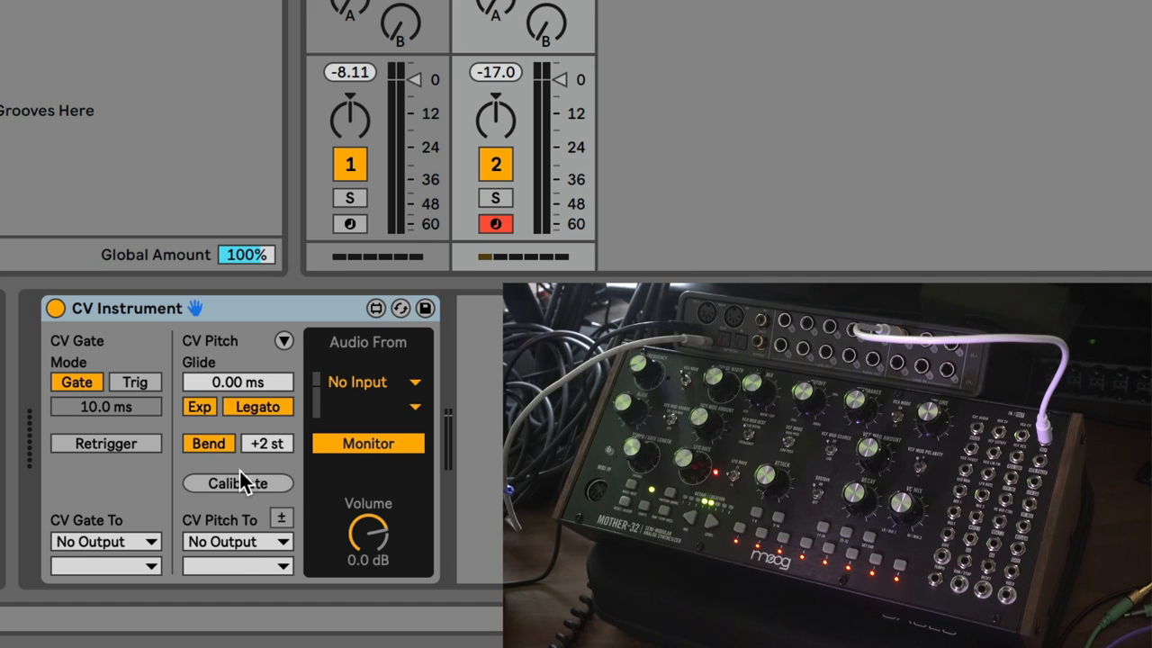
Route CV Instrument pitch to Ext. Out 3, gate to Ext. Out 4, audio from Ext. In 7
left_click(237, 540)
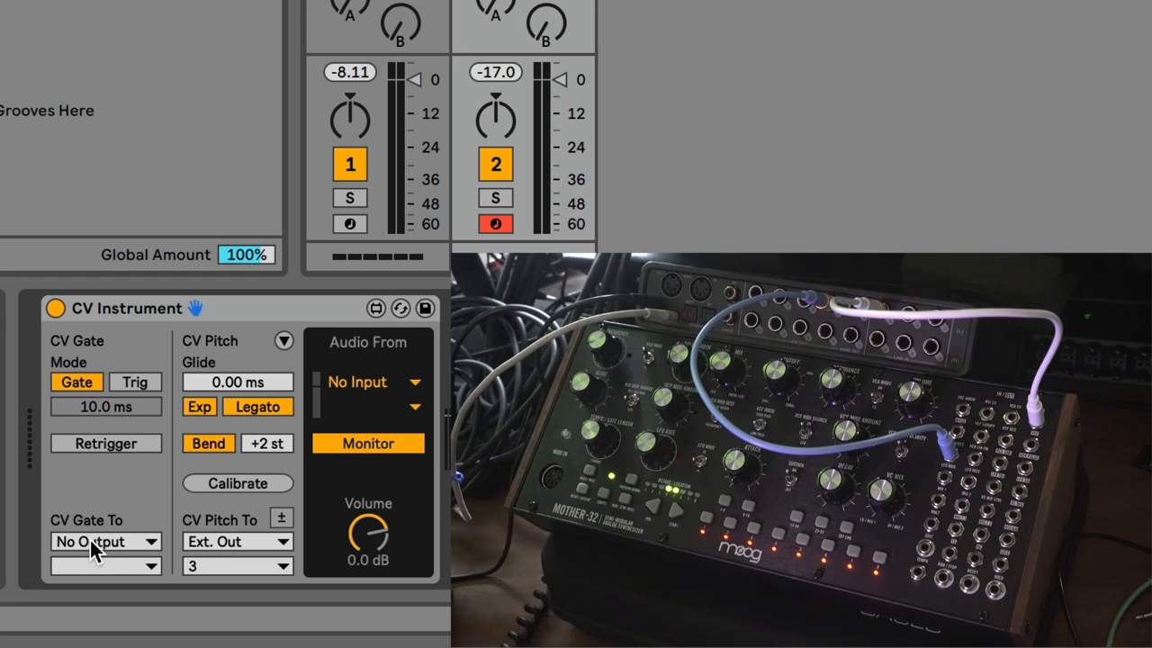
left_click(106, 540)
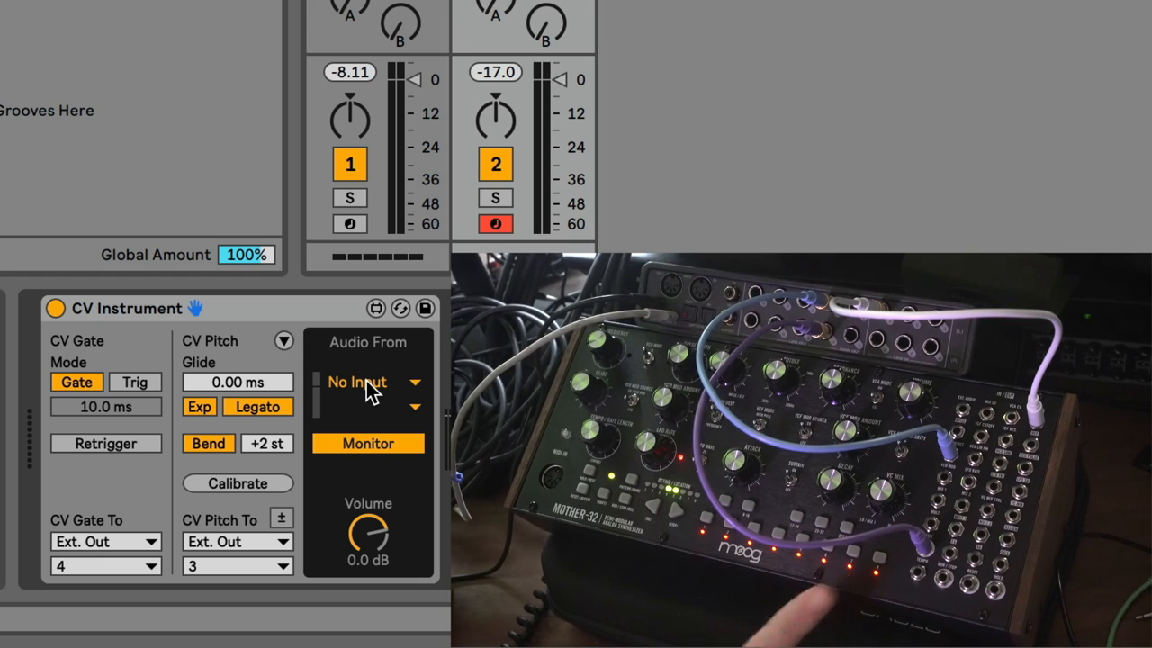
left_click(369, 381)
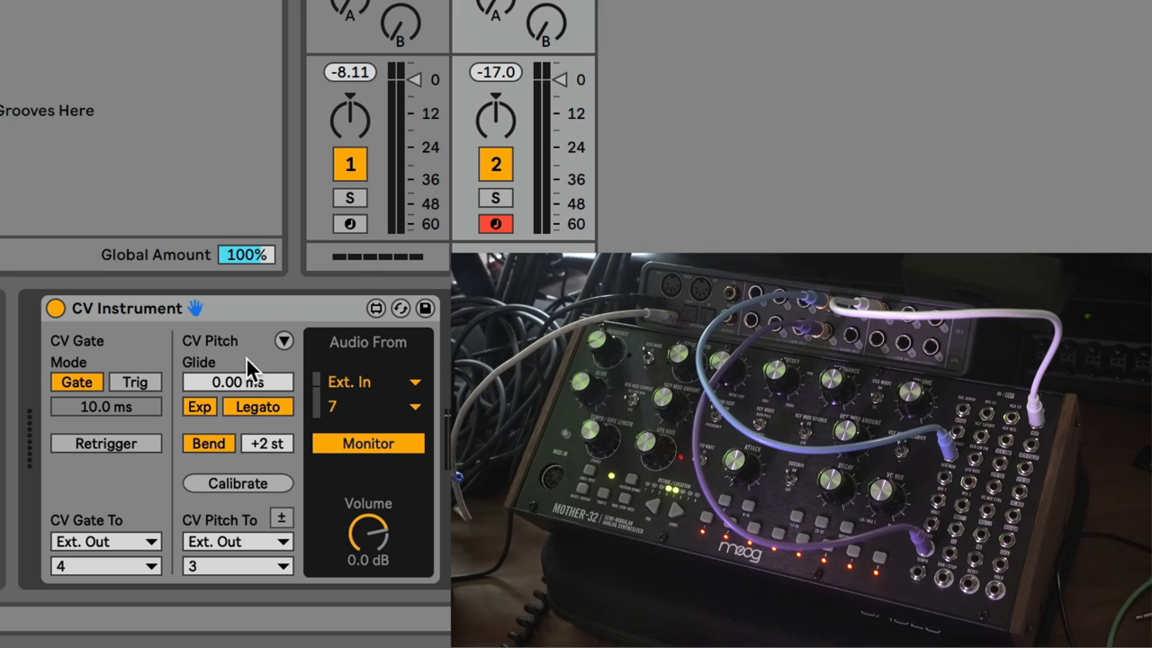
mouse_move(248, 313)
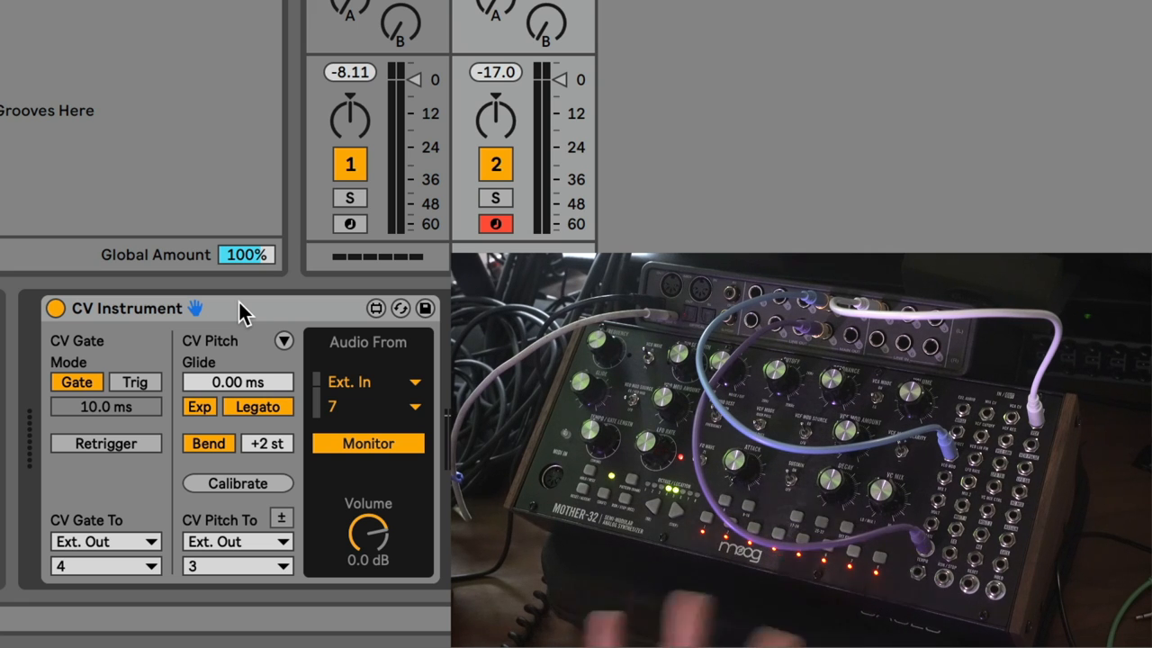
Step through the CV Instrument pitch calibration guide, run the calibration, then stop it
left_click(238, 484)
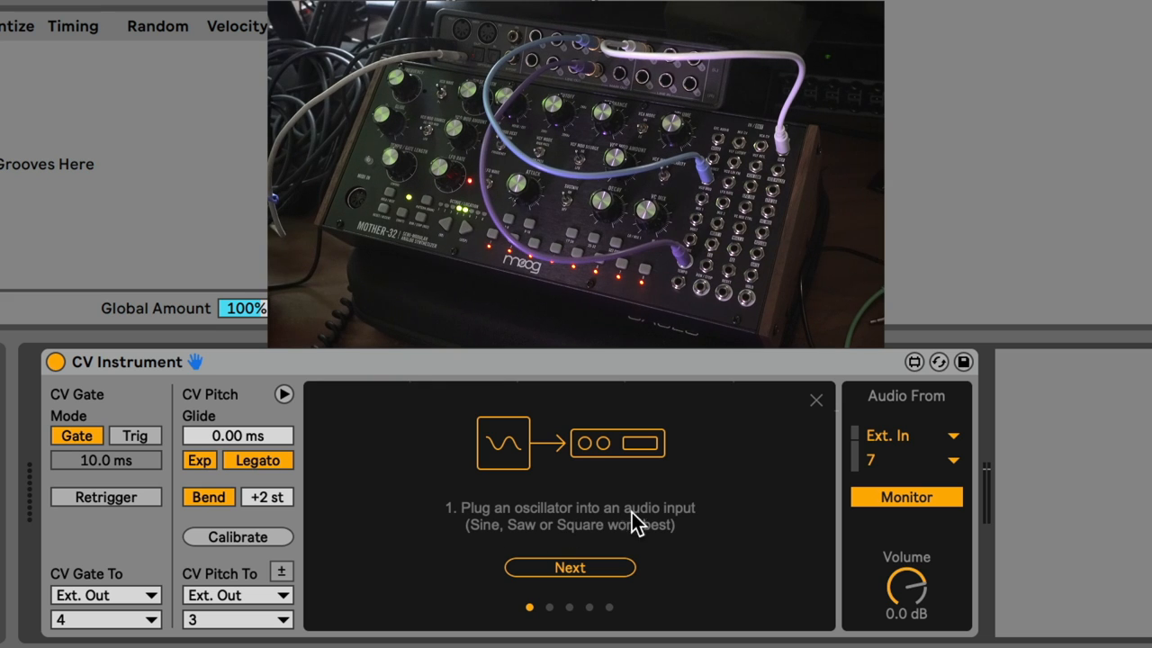
mouse_move(664, 520)
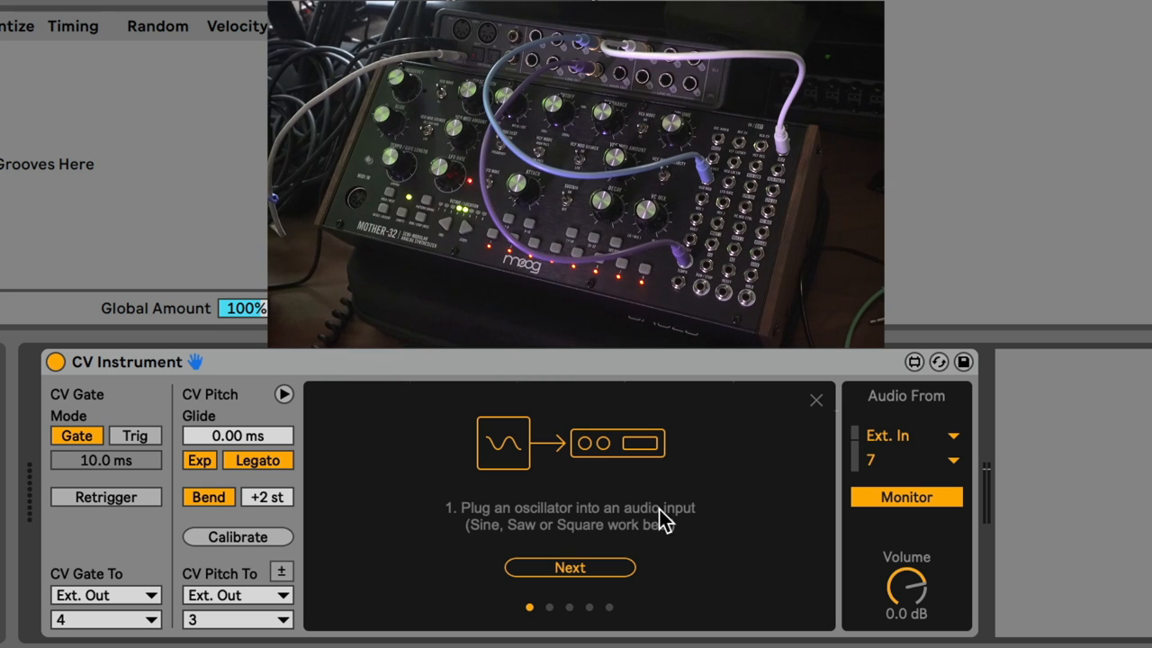
left_click(569, 567)
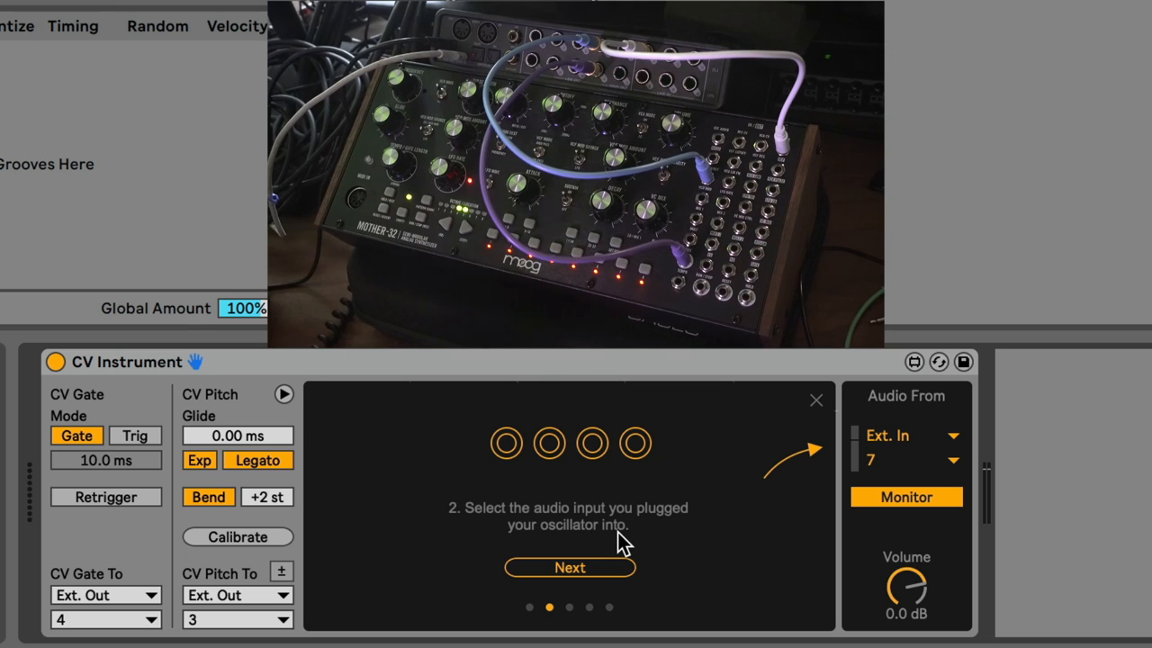
left_click(568, 567)
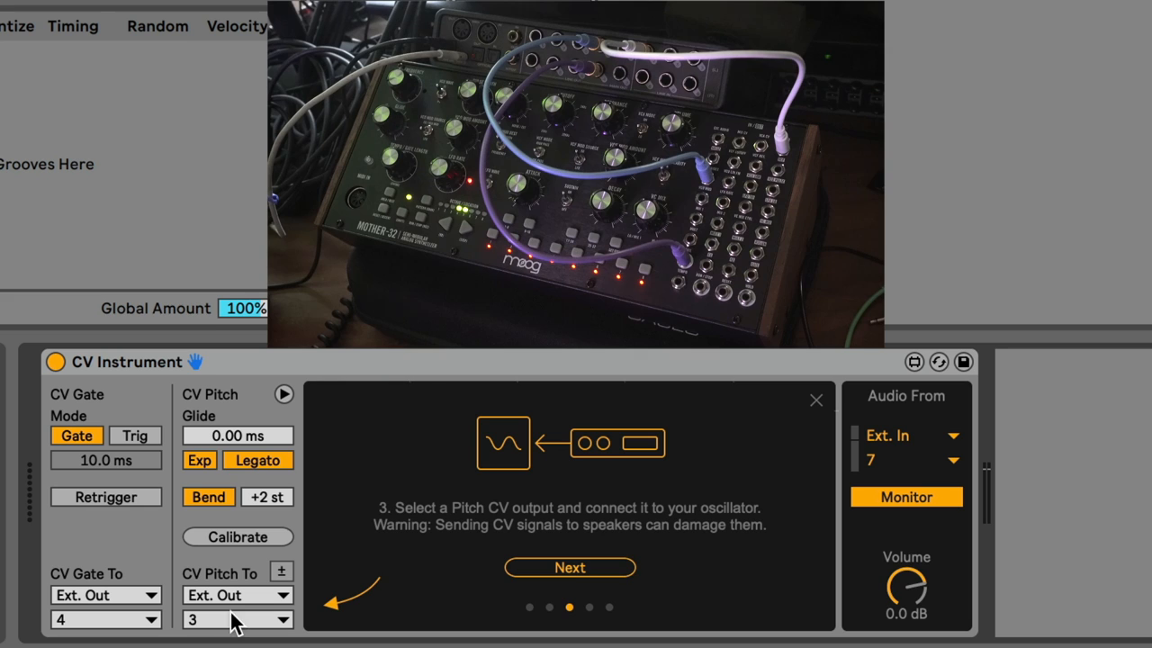
left_click(569, 567)
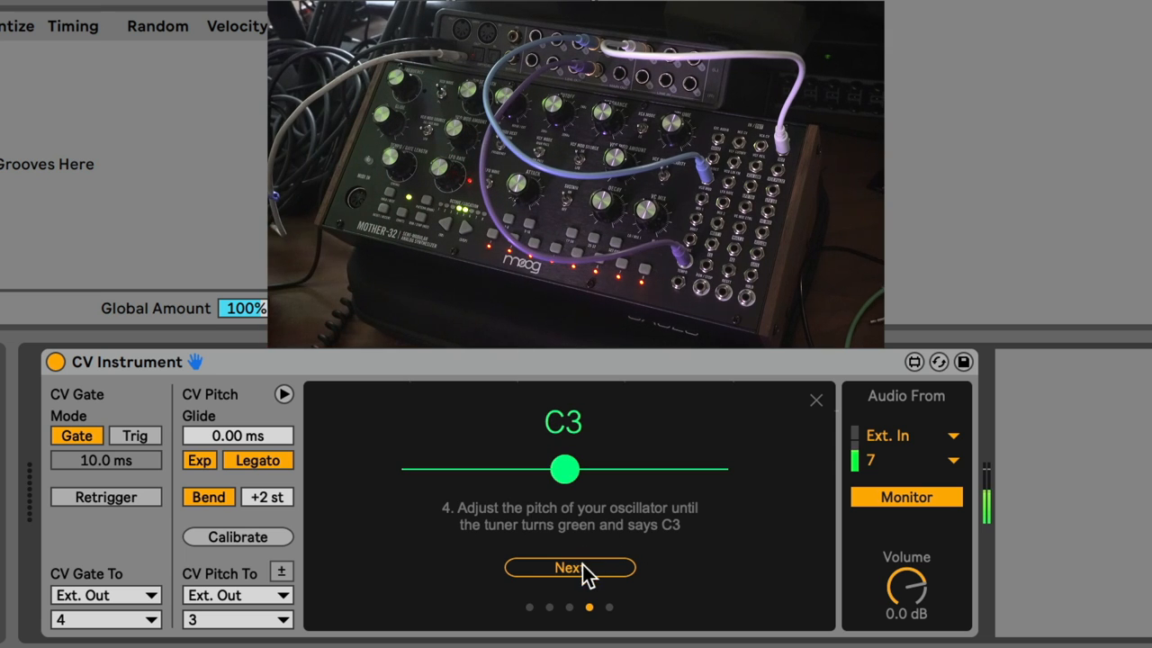
left_click(570, 567)
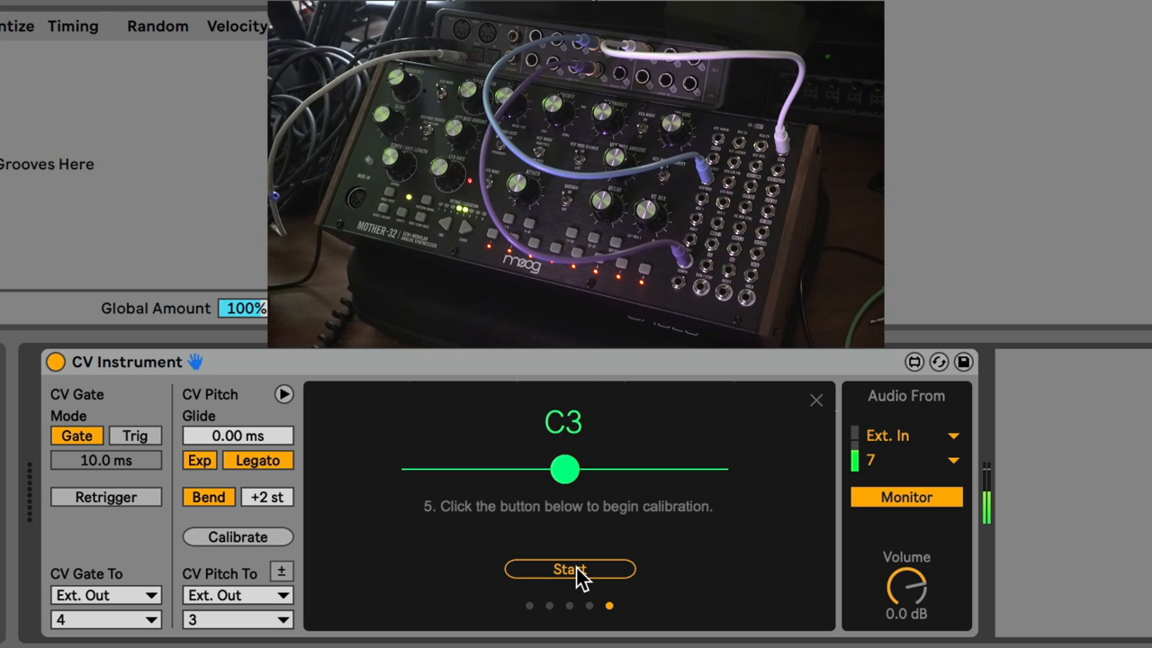
left_click(568, 569)
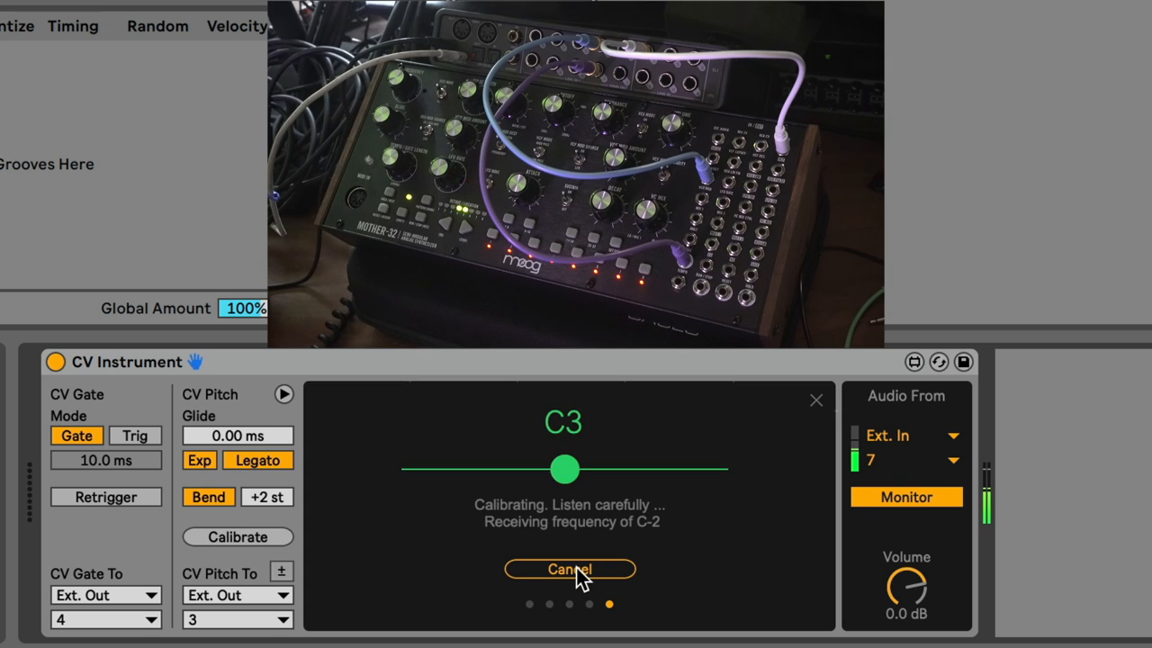
left_click(569, 569)
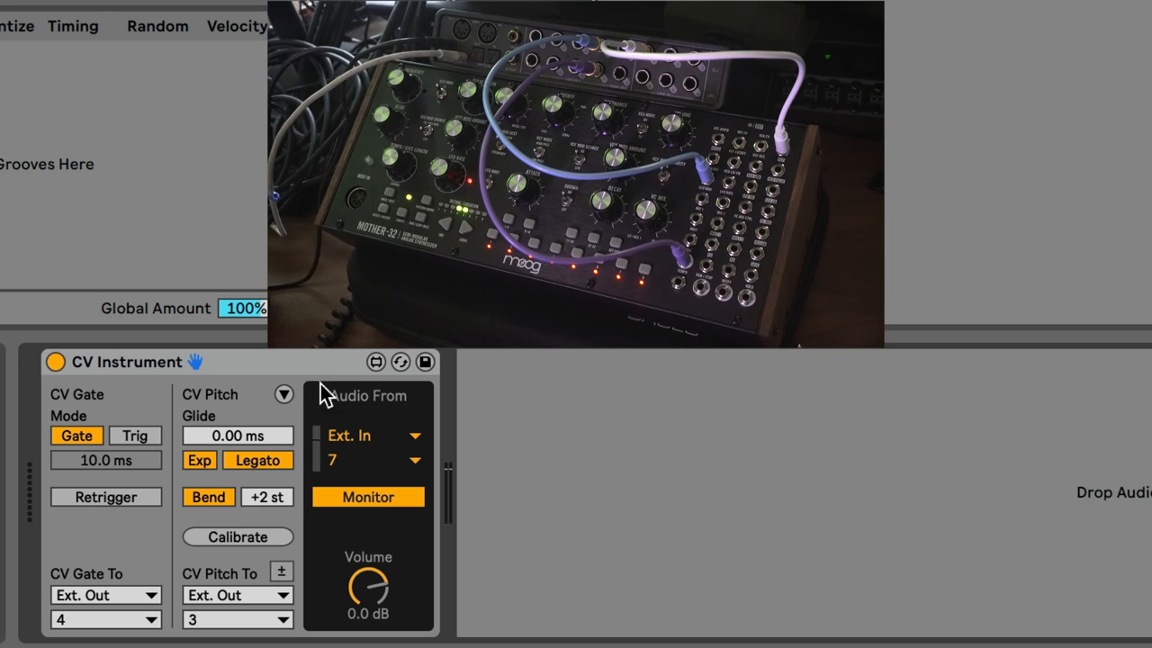
Expand the CV Instrument and browse Mapping, Shaper, Env 2 and Env 1, showing the sine Shaper
left_click(283, 394)
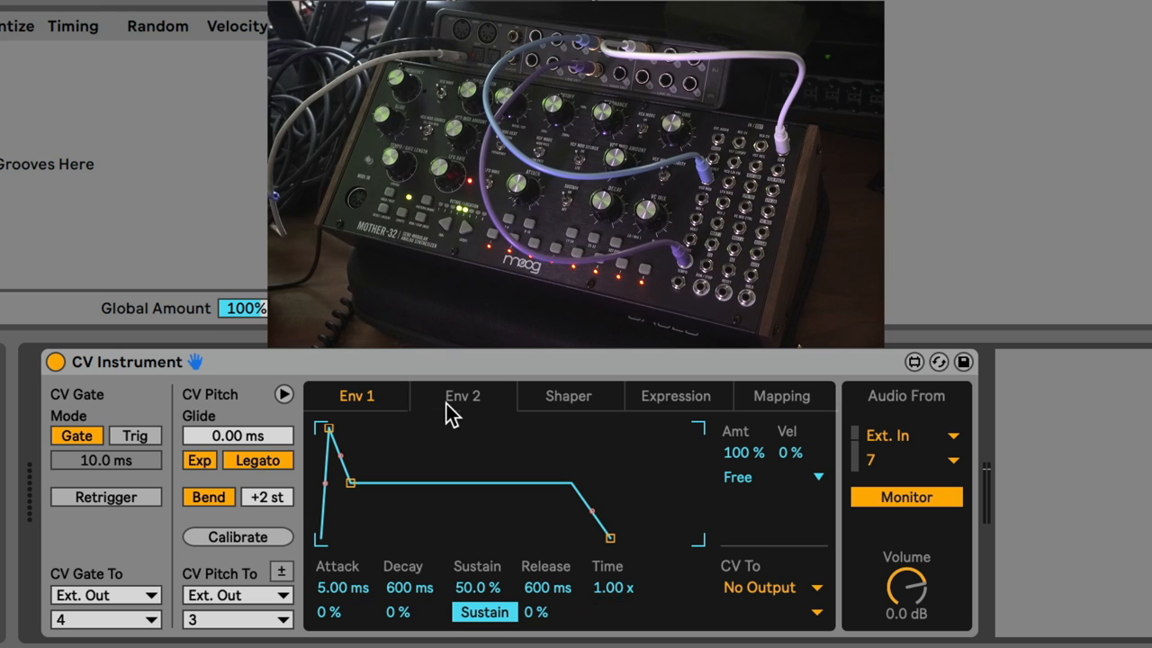
left_click(781, 396)
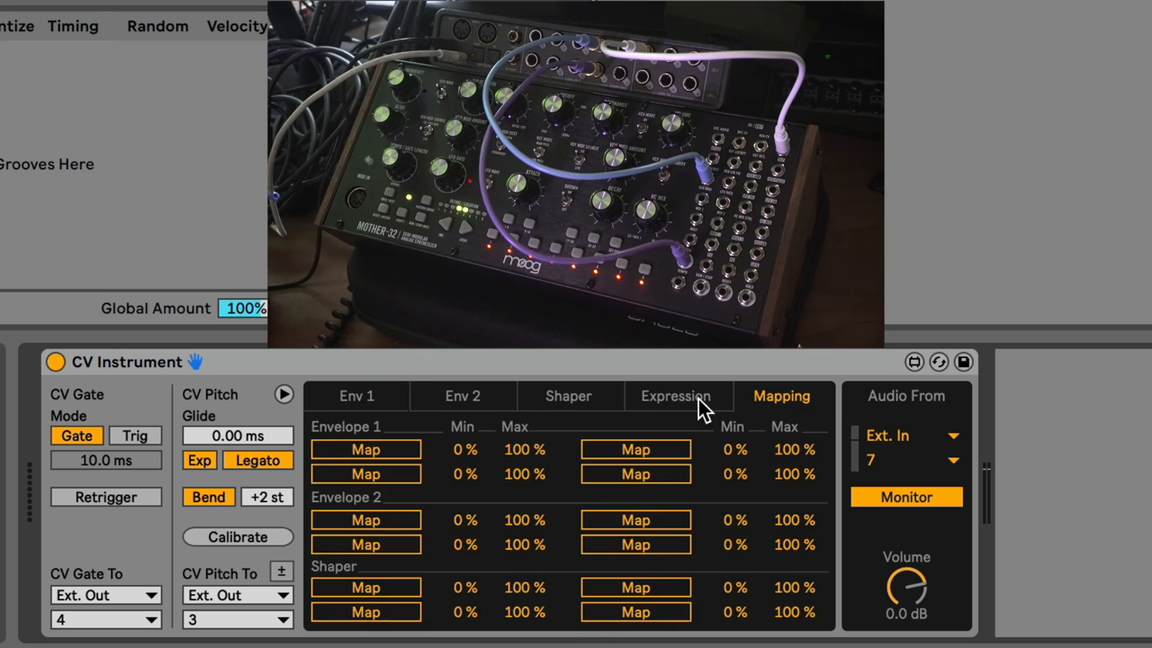
left_click(567, 396)
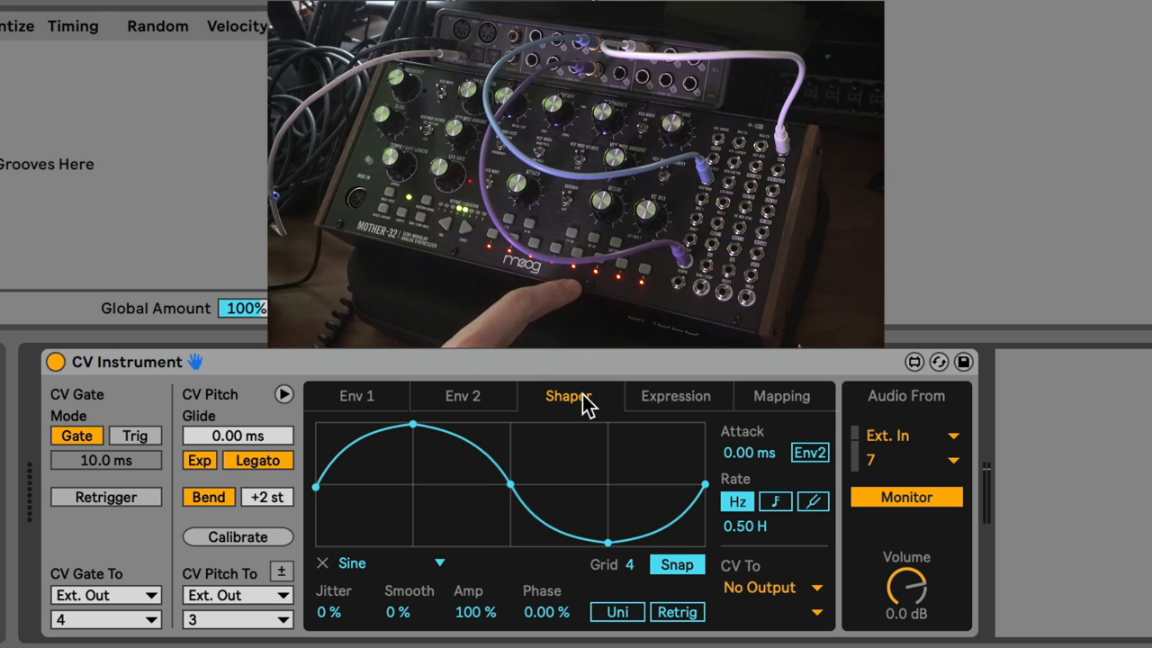
left_click(357, 396)
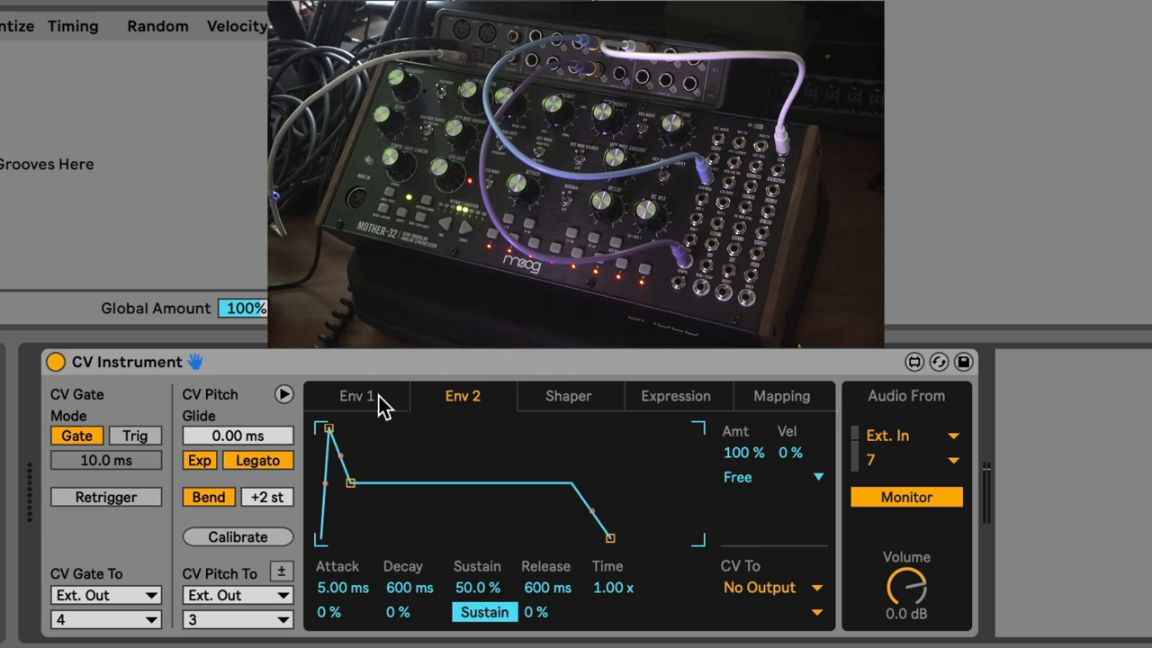
left_click(567, 395)
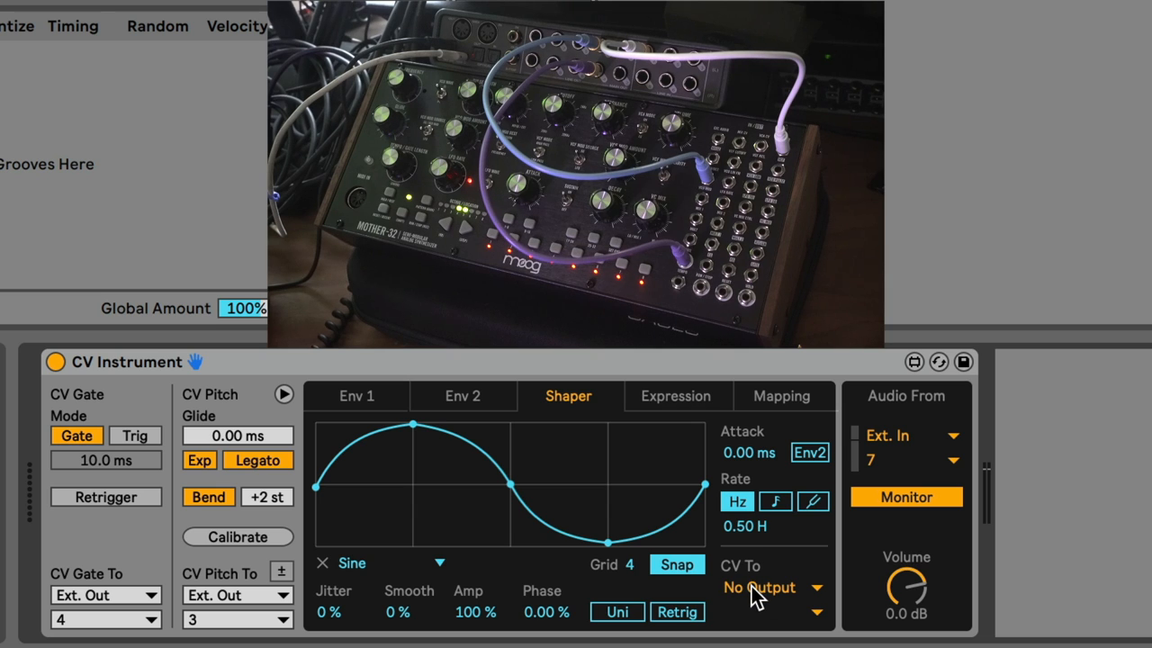
Send the Shaper's CV to Ext. Out channel 5
left_click(759, 587)
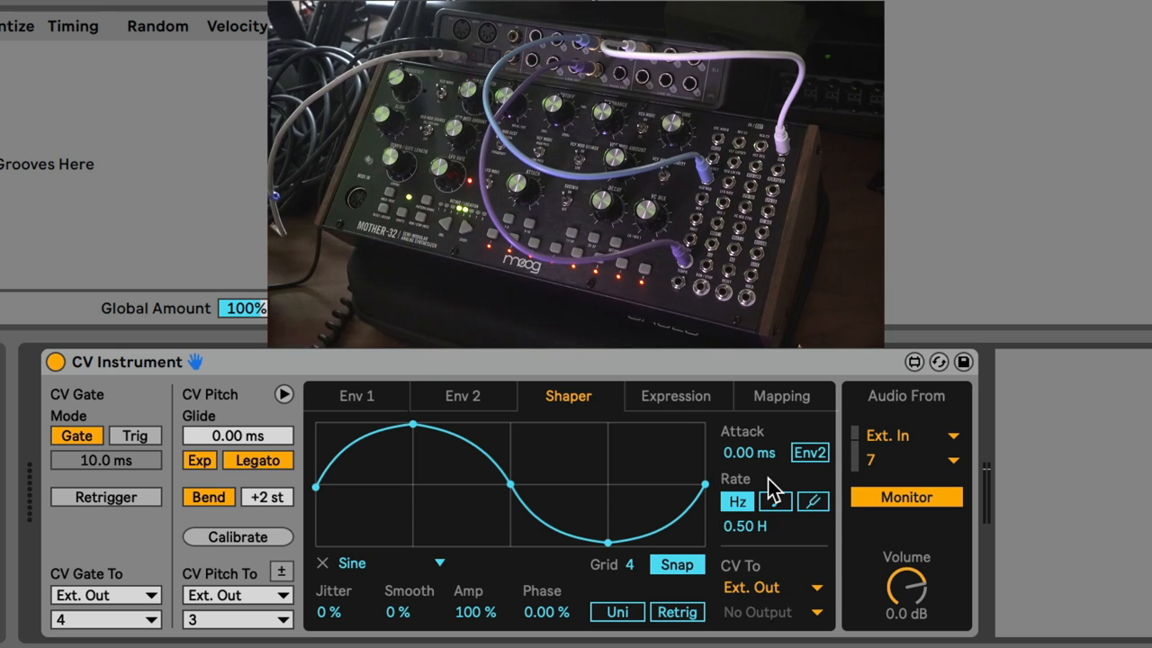
left_click(772, 612)
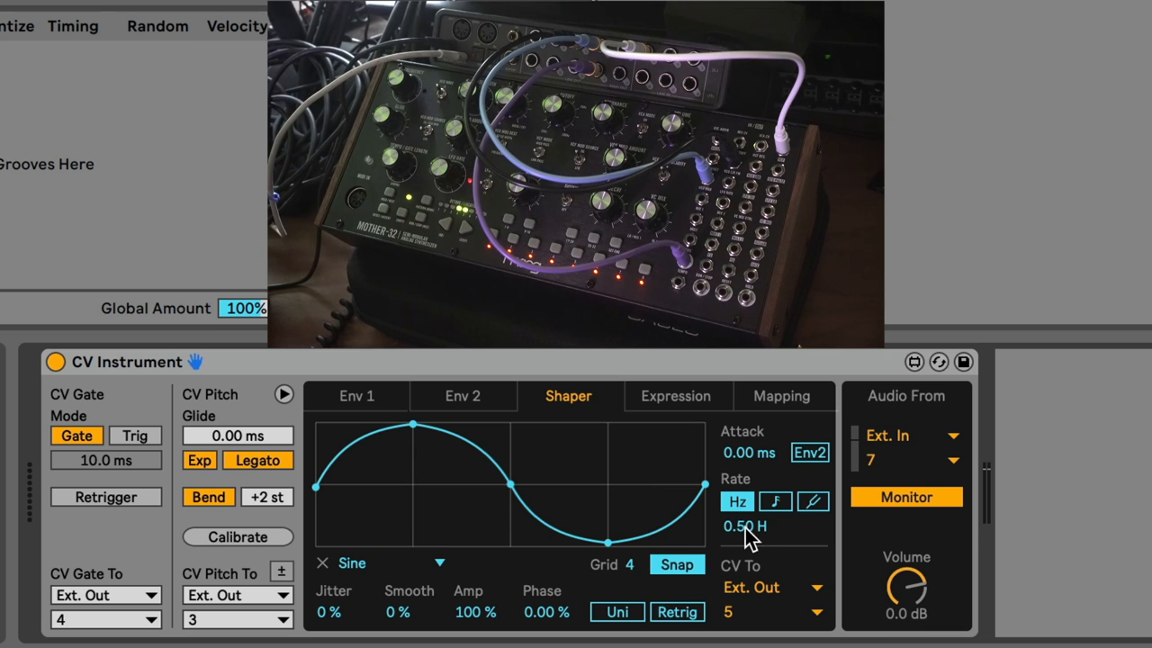
Raise the Shaper rate to 0.85 Hz, then switch it to pitch-tracking mode
left_click_drag(745, 526, 745, 486)
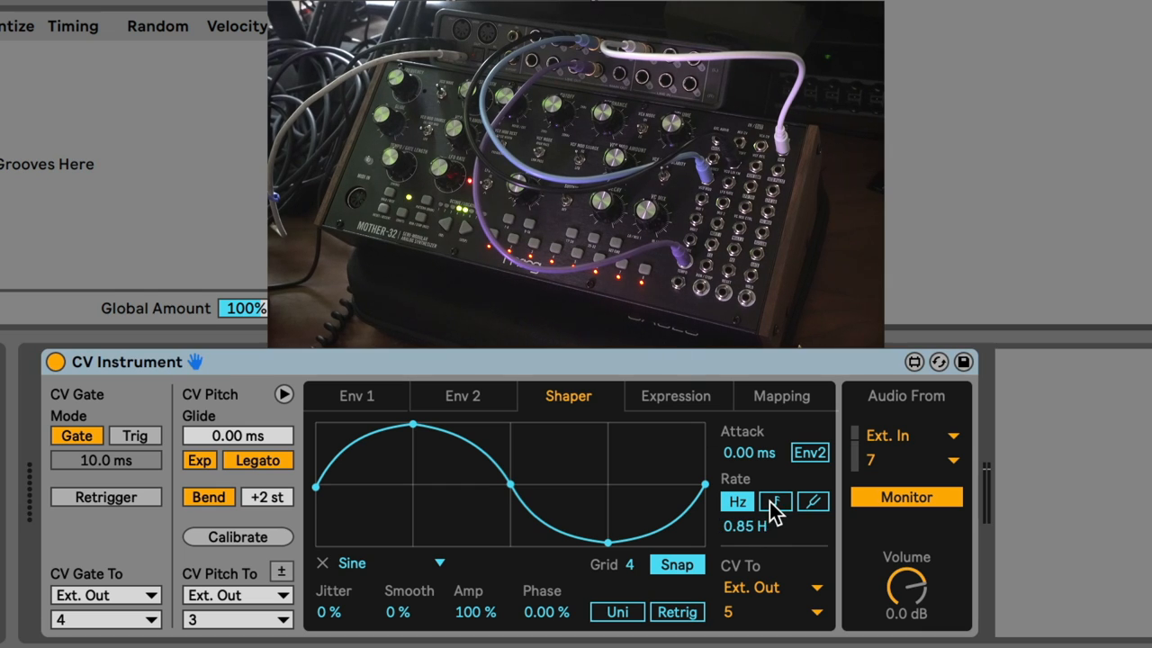
left_click(775, 502)
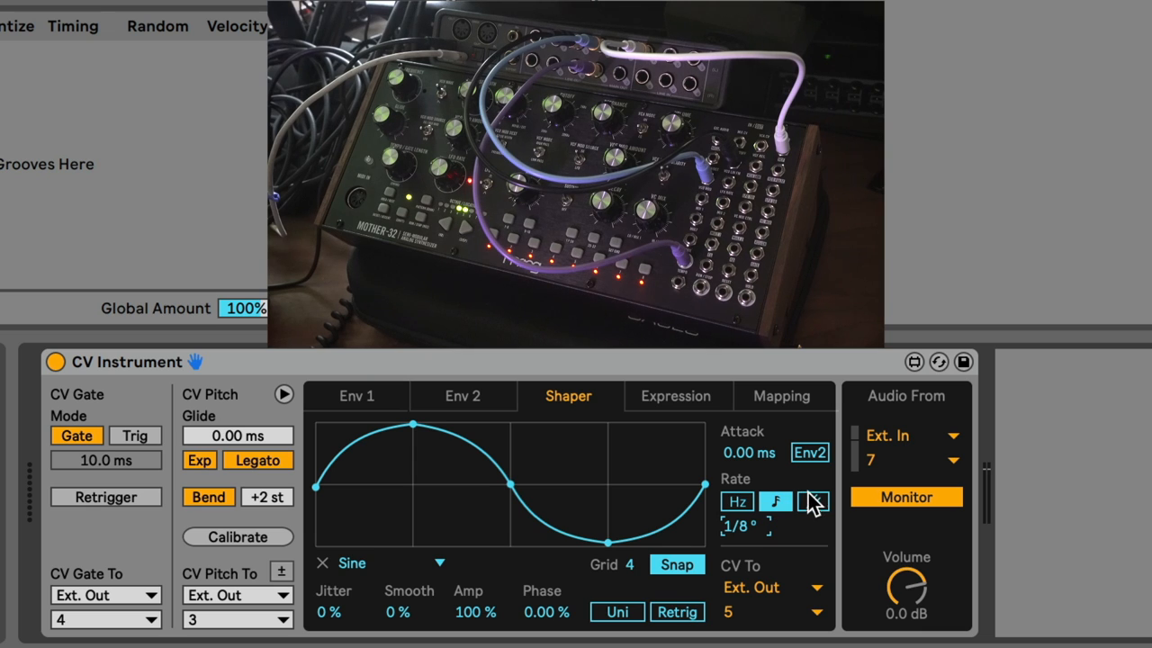
left_click(812, 501)
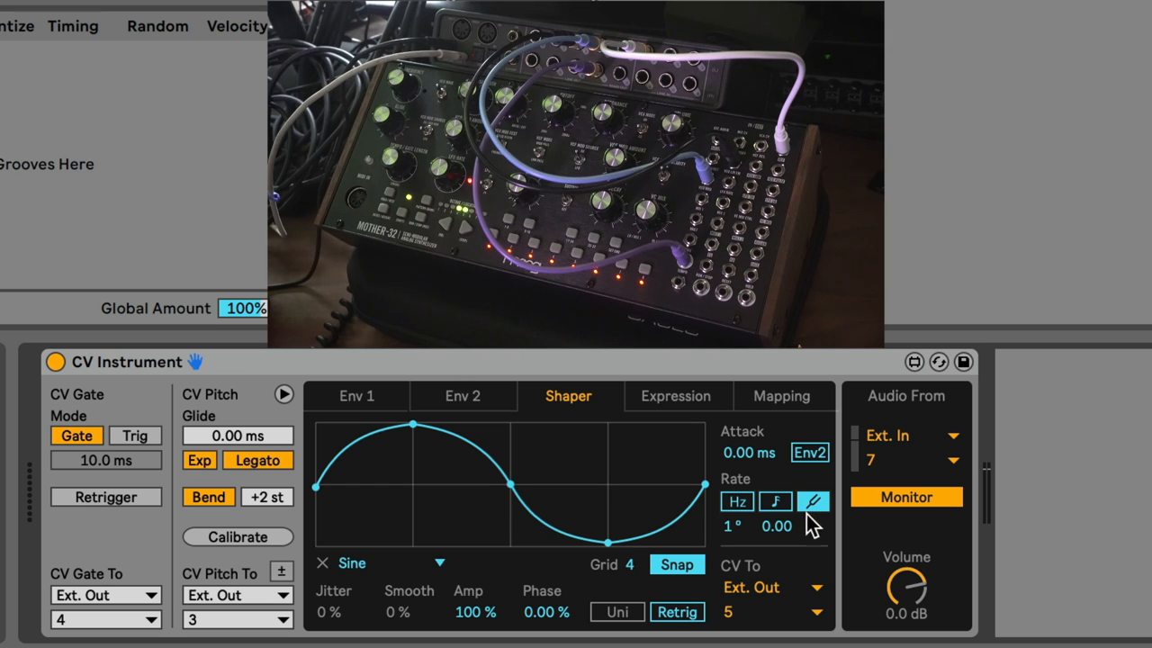
mouse_move(819, 522)
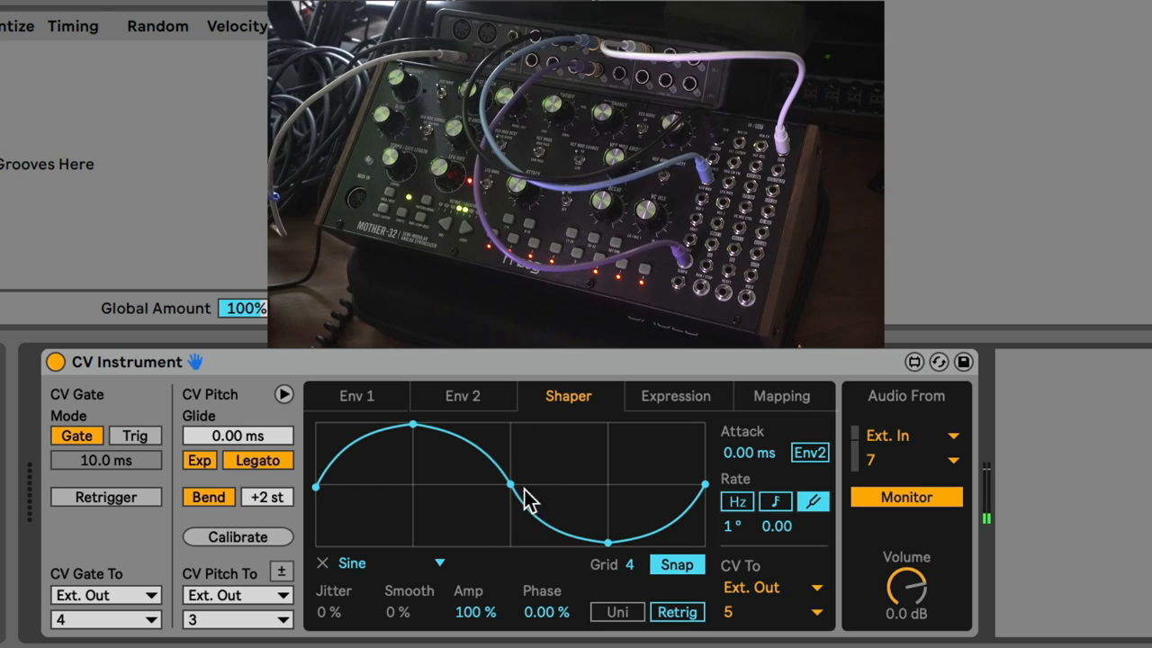
Switch the Shaper waveform preset from Sine to Saw
left_click(439, 563)
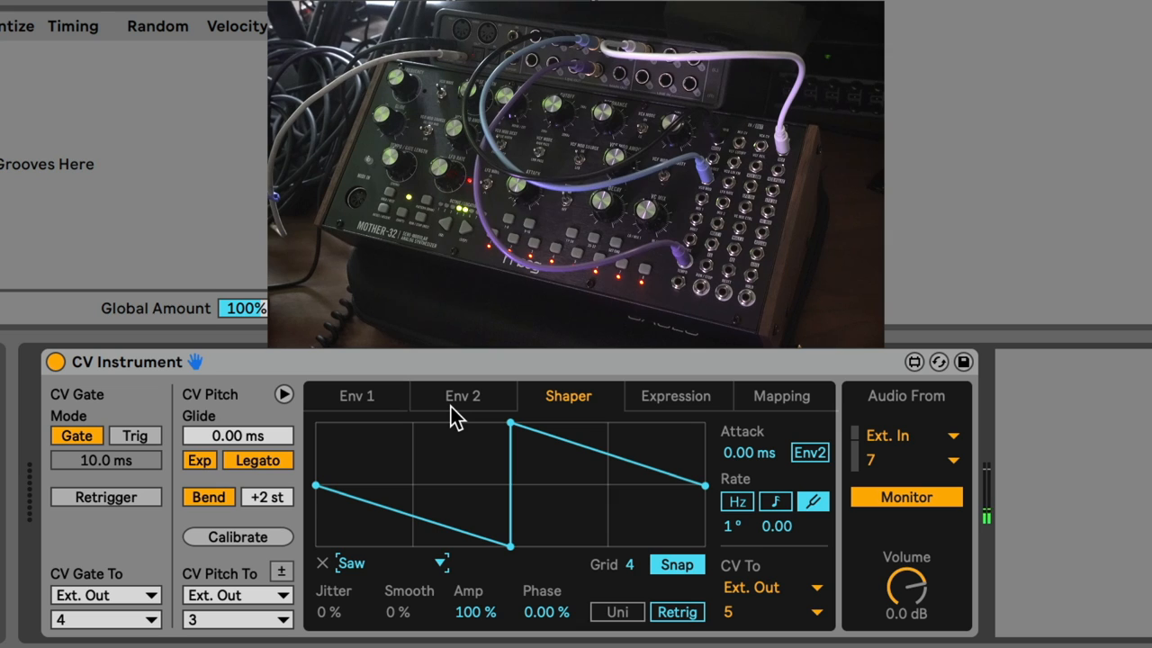
mouse_move(475, 382)
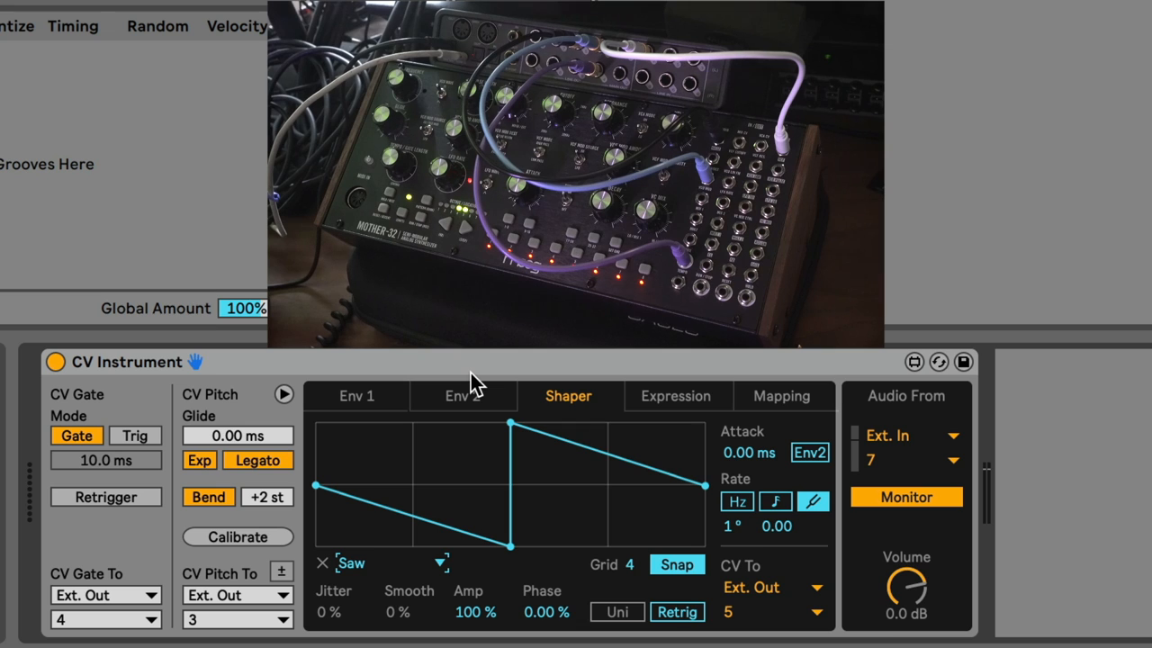
mouse_move(572, 430)
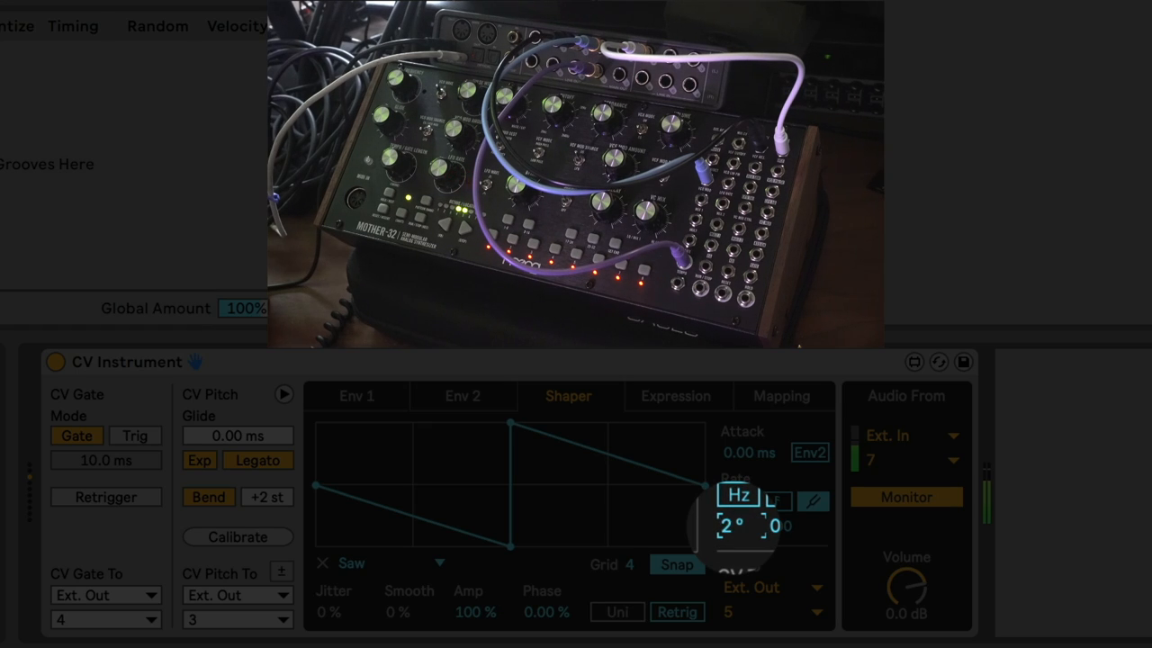
Set the Shaper rate to 5°, the shape back to Sine, and amplitude to -13.4%
left_click_drag(730, 525, 731, 504)
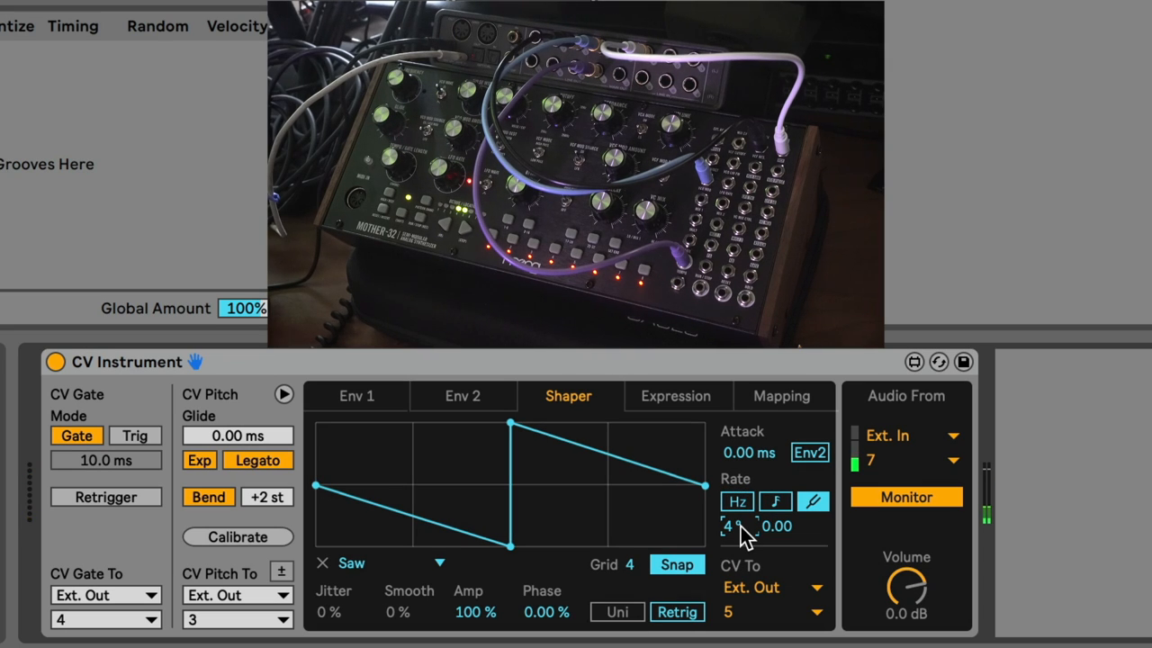
left_click(378, 562)
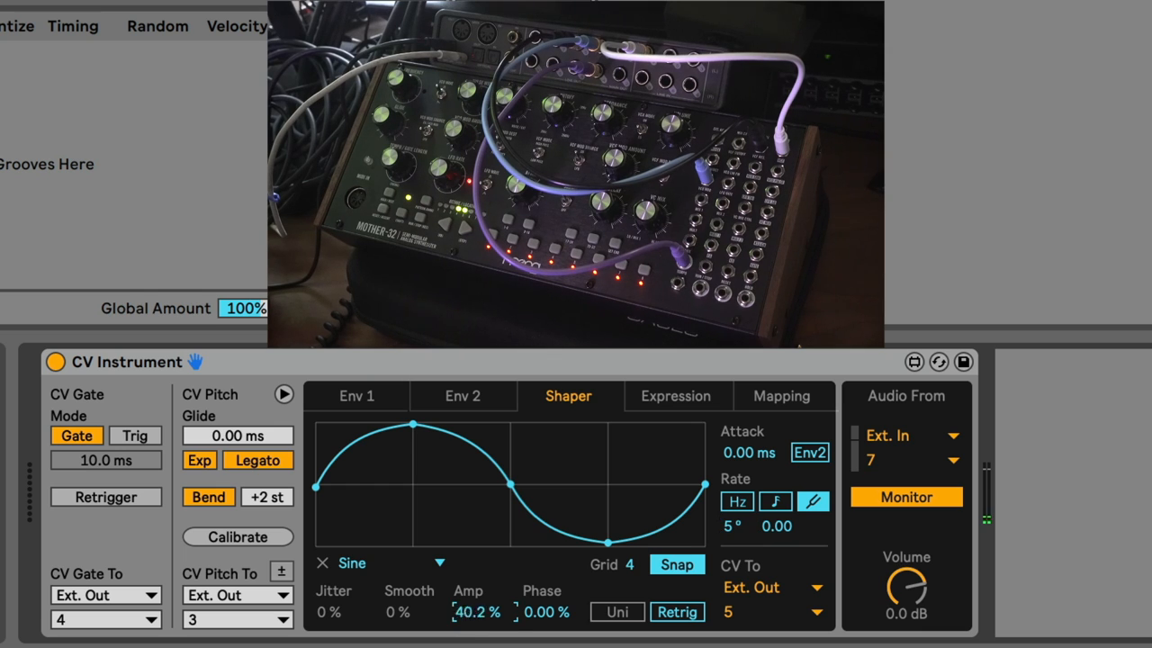
left_click_drag(477, 611, 477, 630)
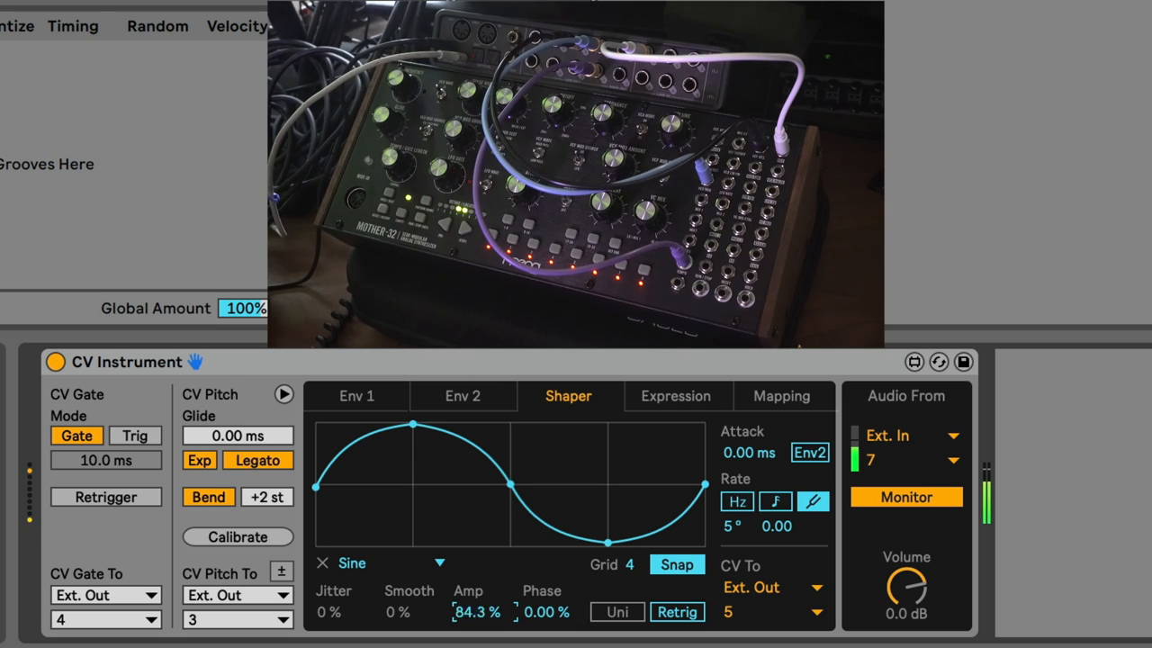
left_click_drag(478, 611, 471, 626)
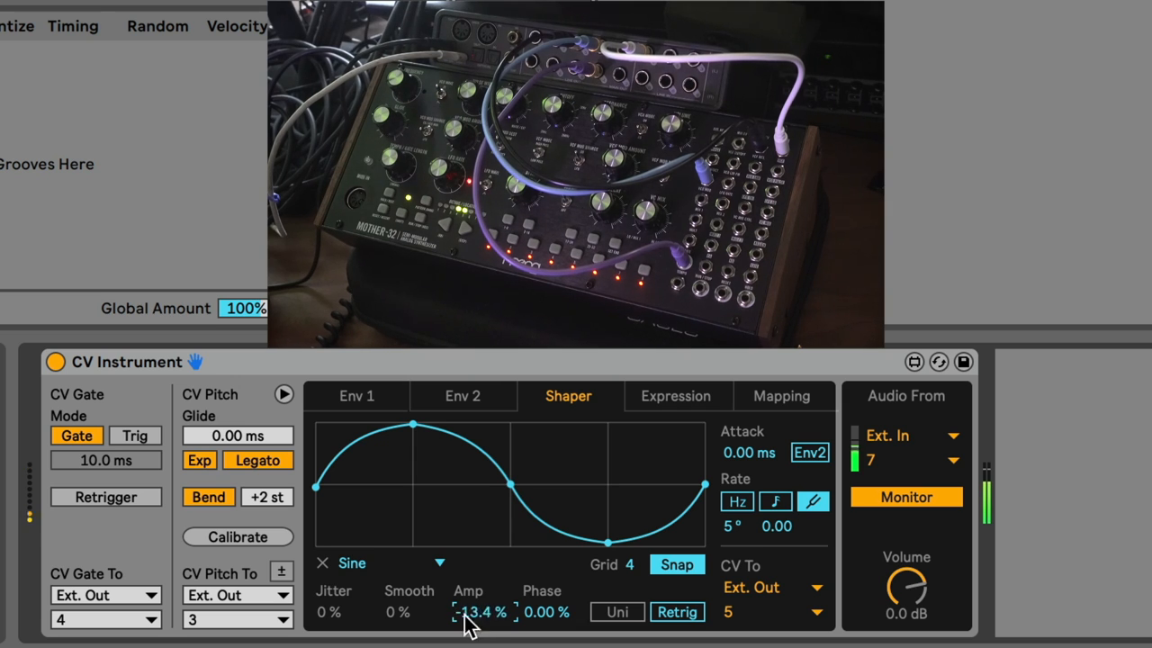
left_click(377, 562)
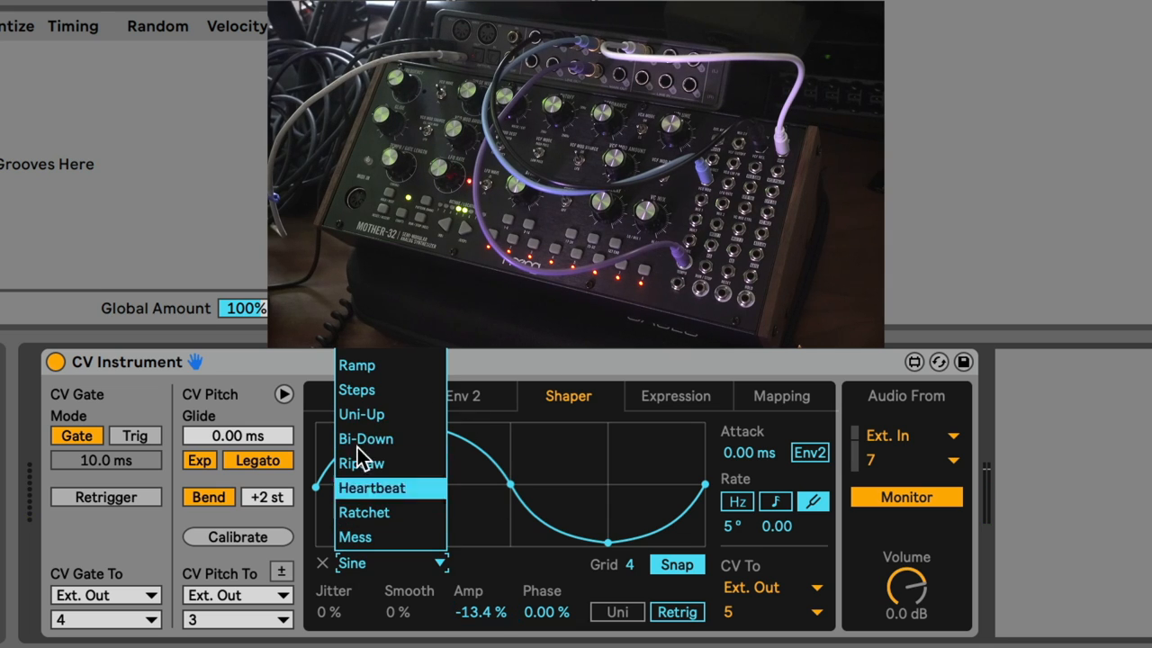
mouse_move(360, 415)
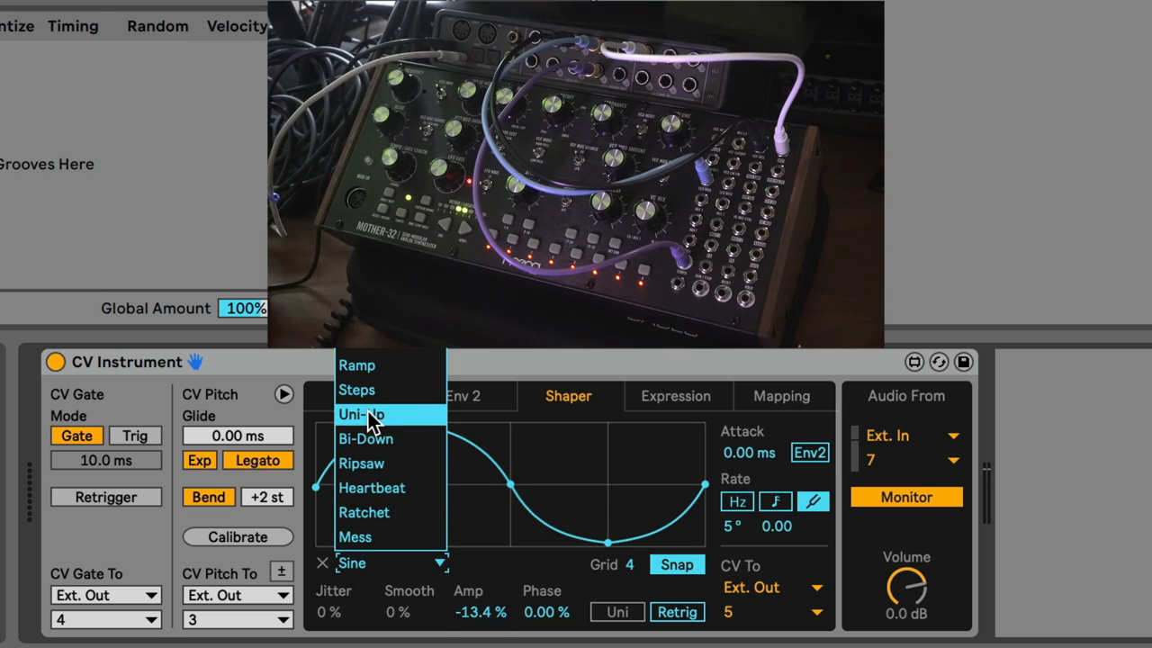
Choose the Ratchet preset wave from the Shaper's preset list
left_click(358, 389)
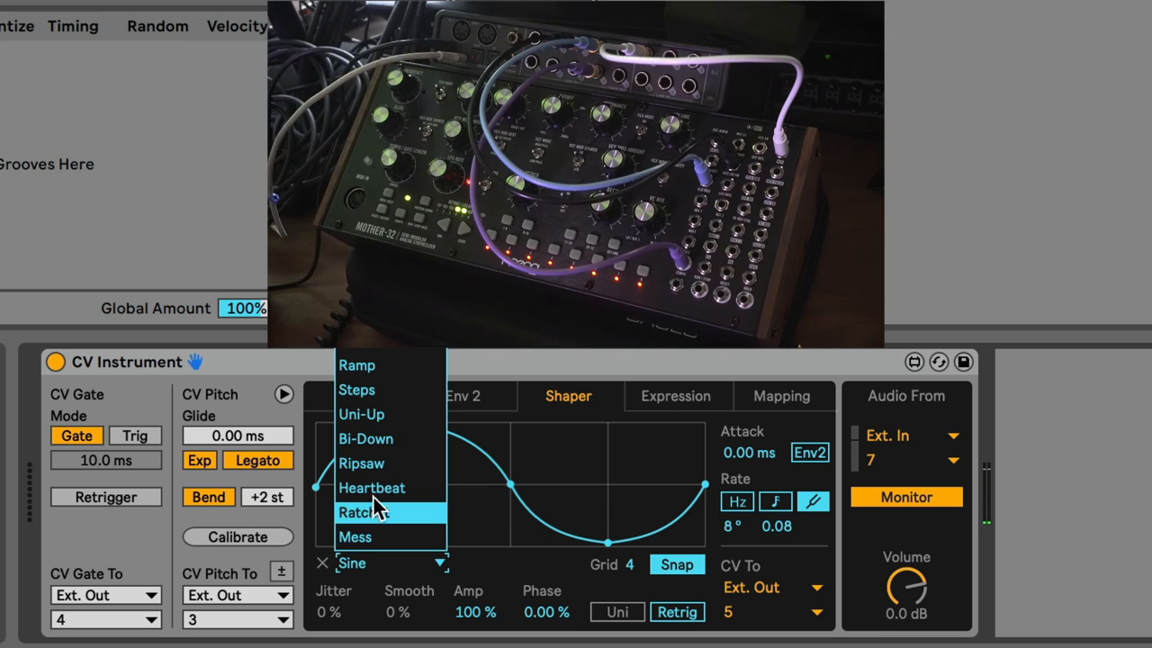
left_click(361, 512)
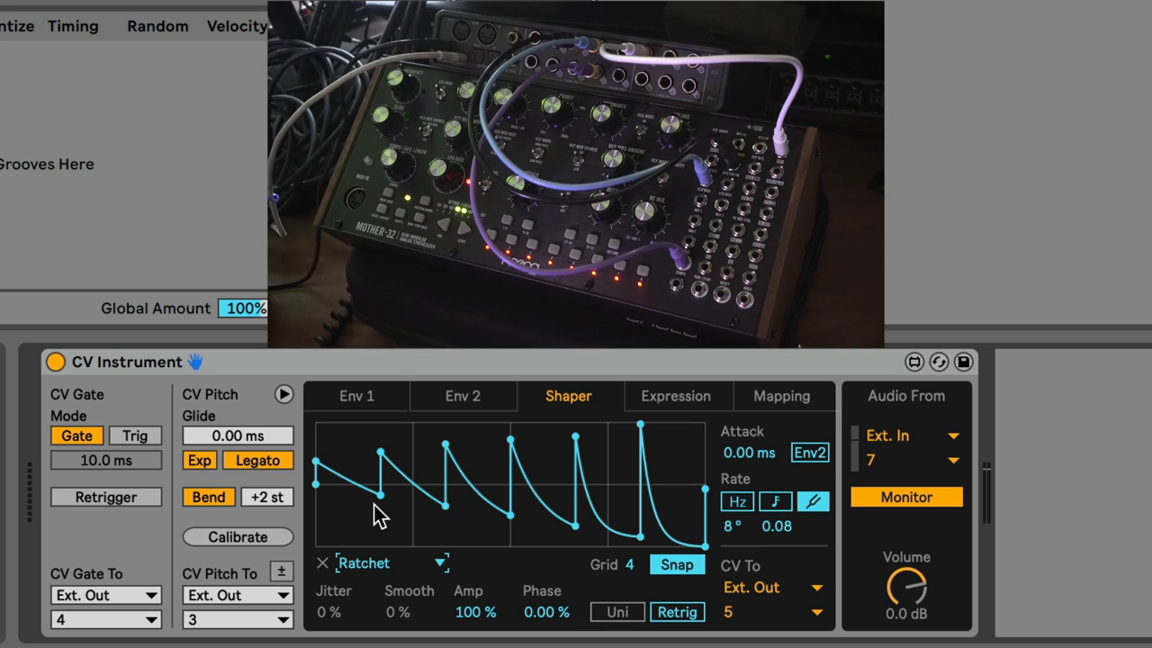
mouse_move(438, 549)
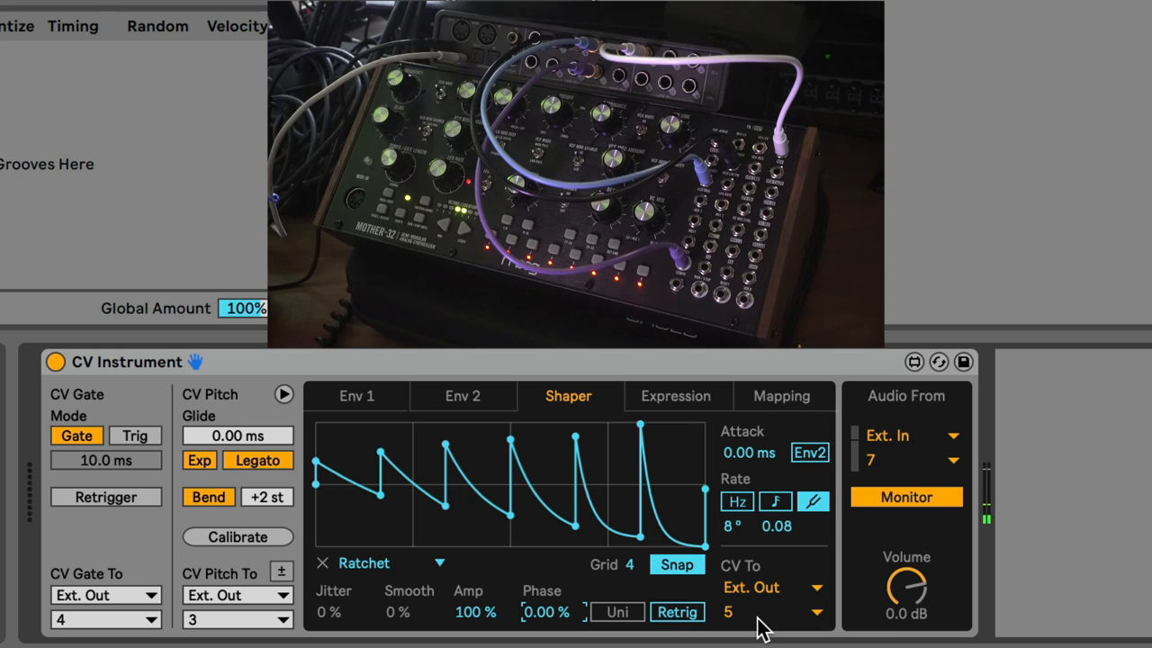
mouse_move(760, 459)
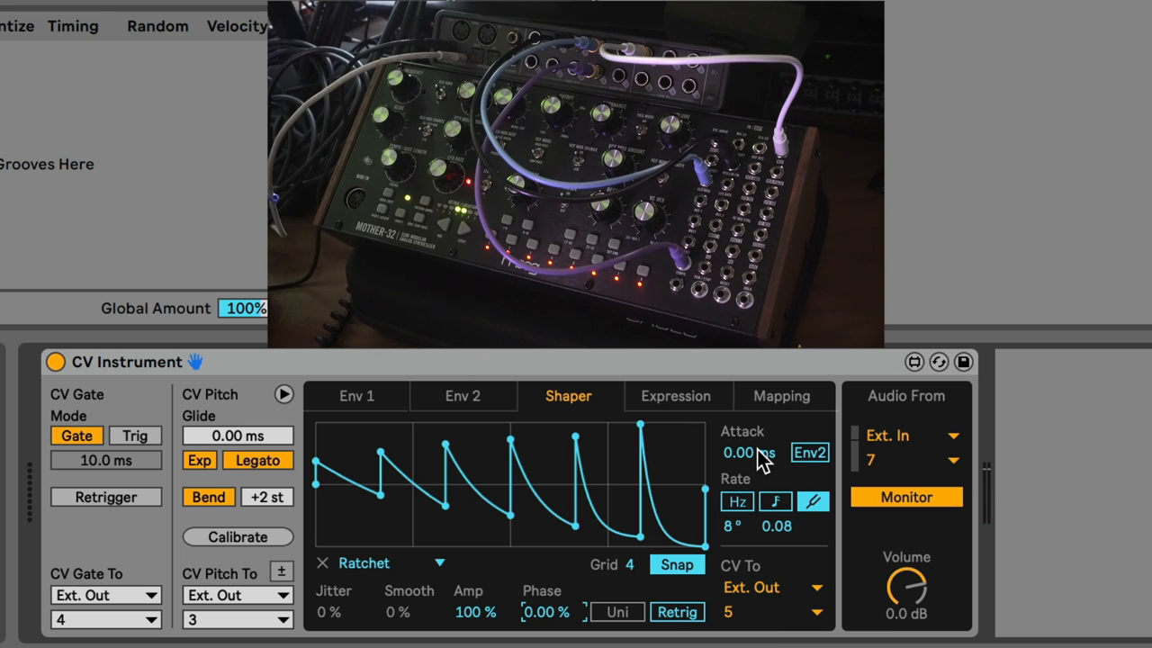
mouse_move(467, 531)
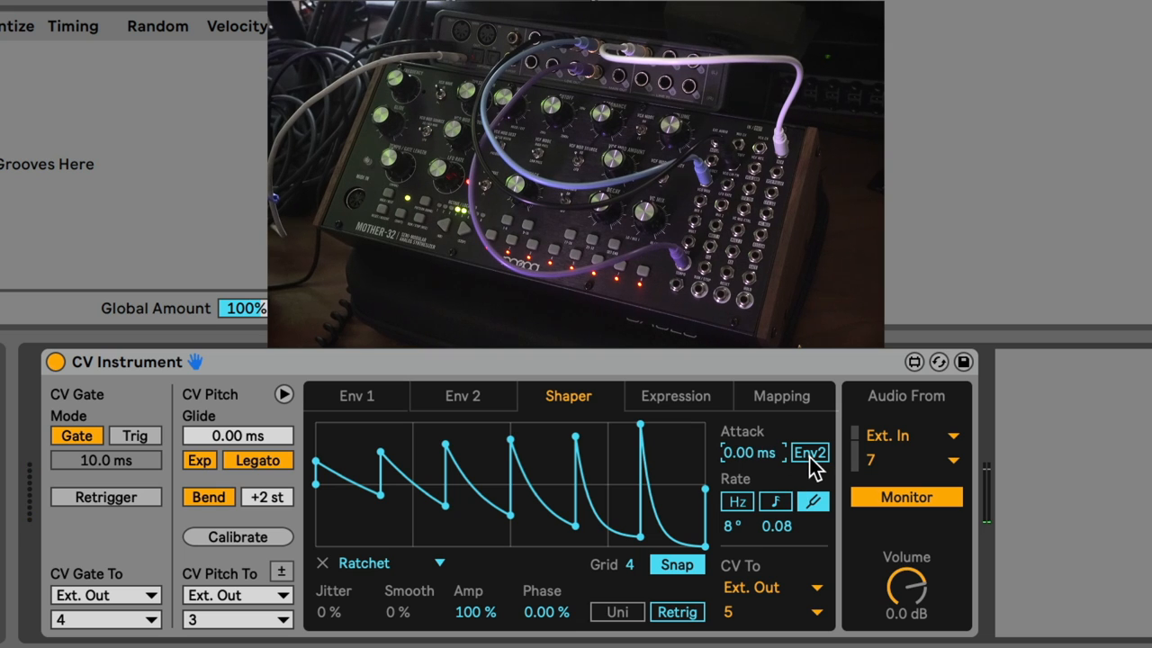
mouse_move(461, 400)
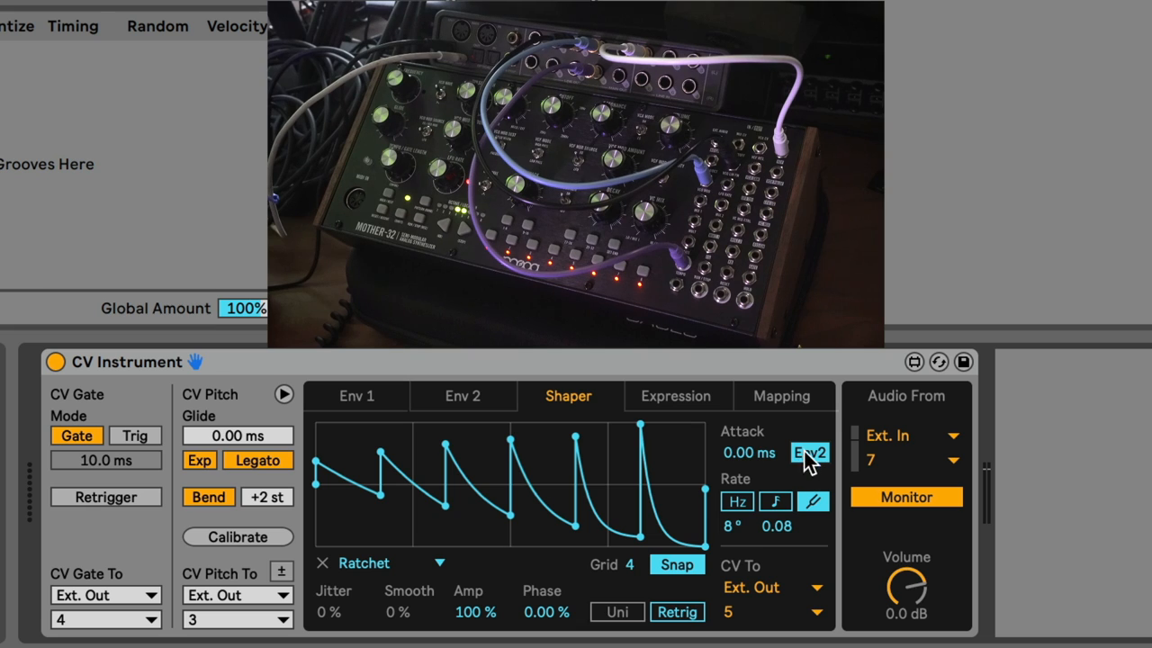
Shorten Envelope 2's attack to 449 ms and its decay to 2.34 s
left_click(461, 396)
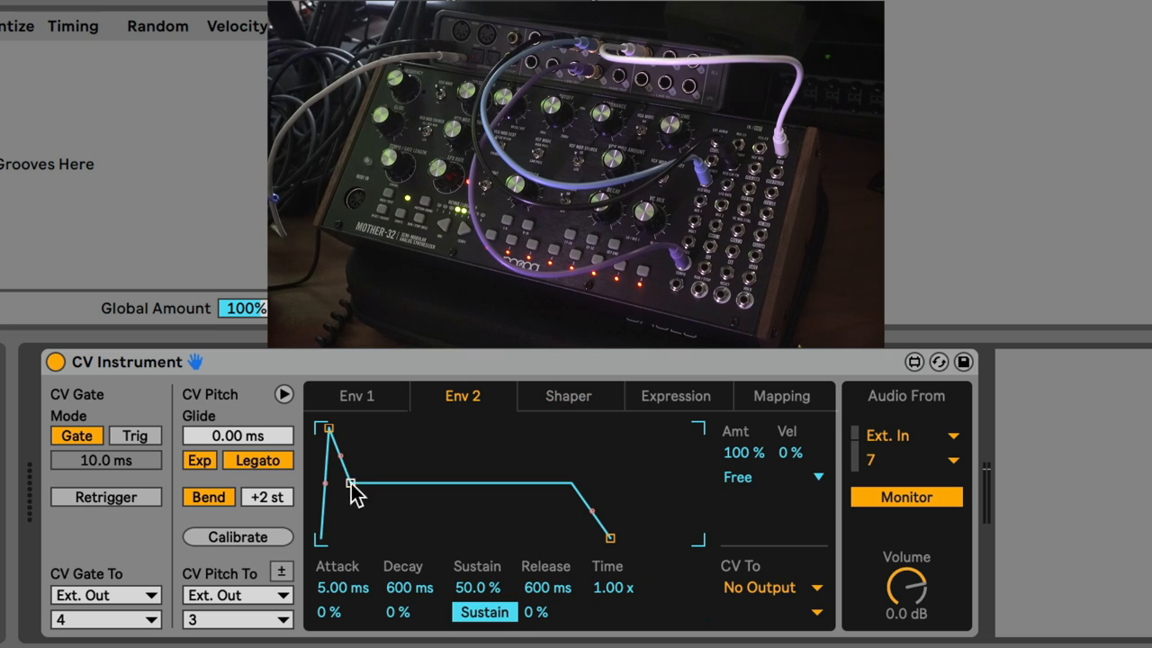
left_click_drag(349, 484, 362, 430)
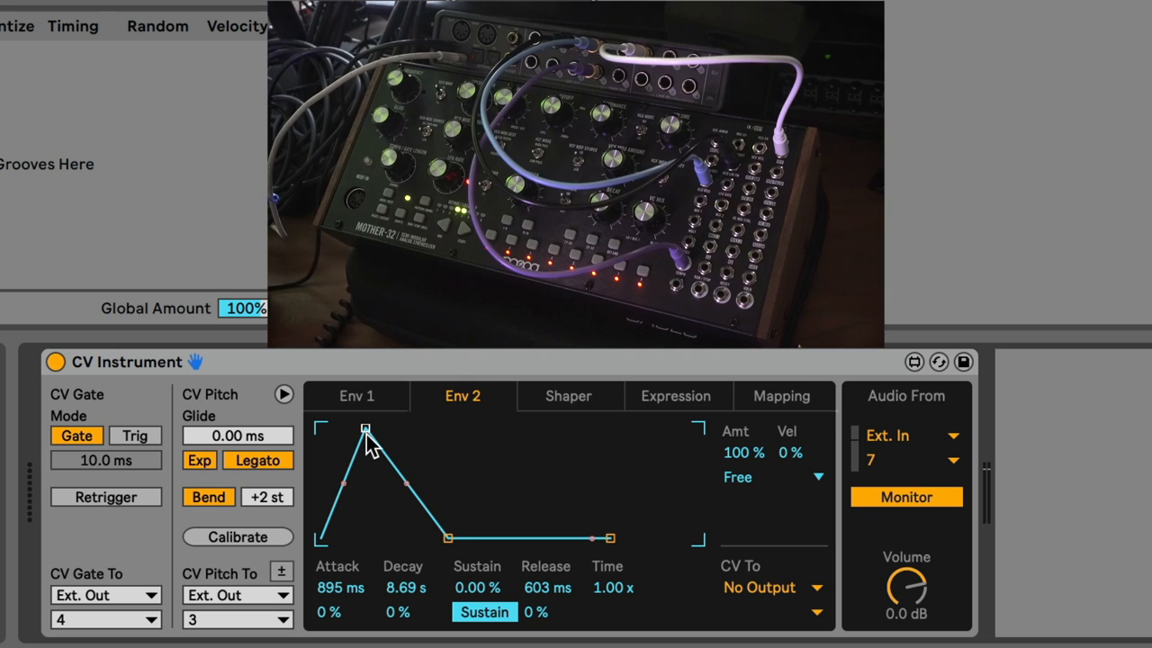
left_click_drag(365, 429, 356, 428)
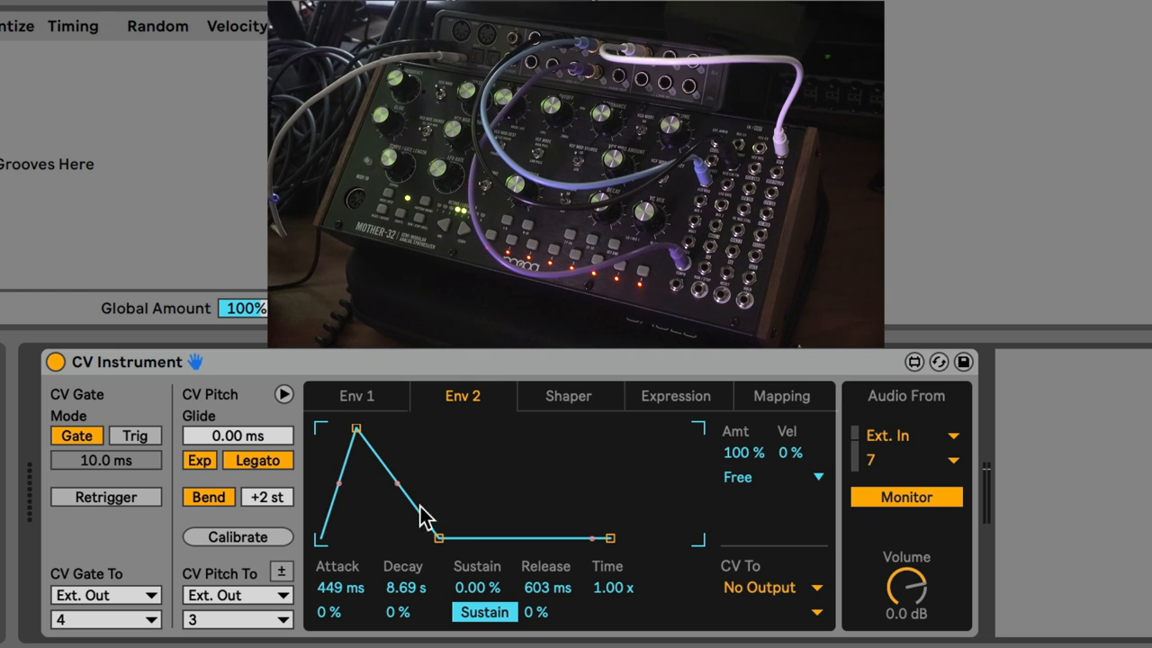
left_click_drag(436, 538, 399, 538)
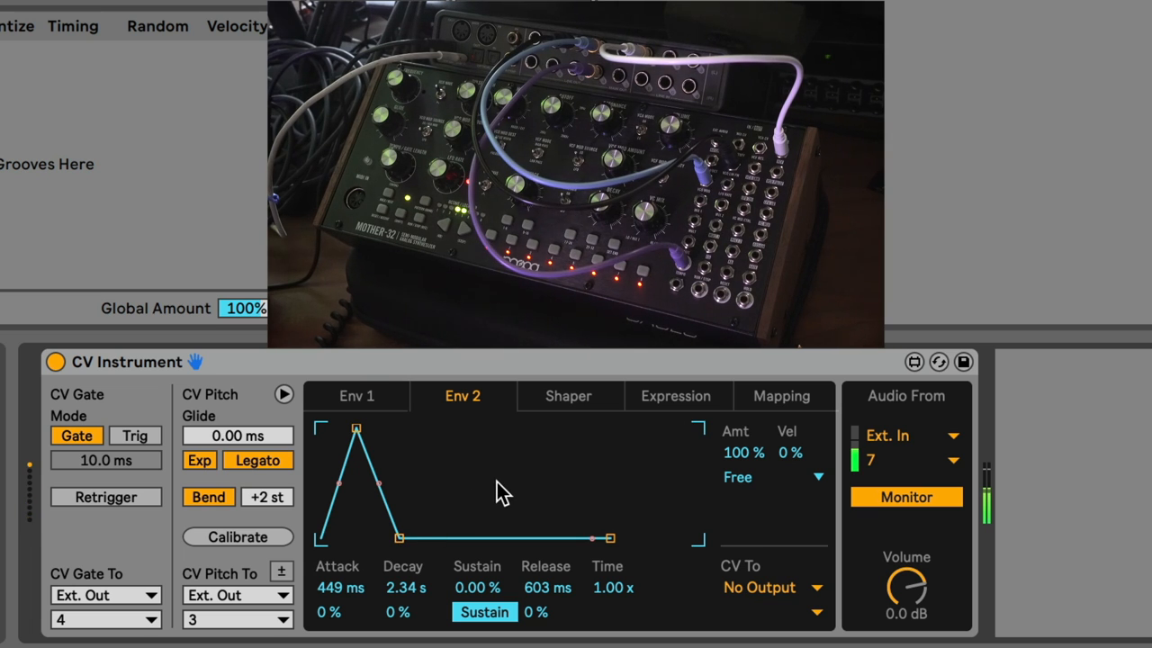
Return to the CV Instrument's Shaper page with the Ratchet wave on Ext. Out 5
left_click(568, 396)
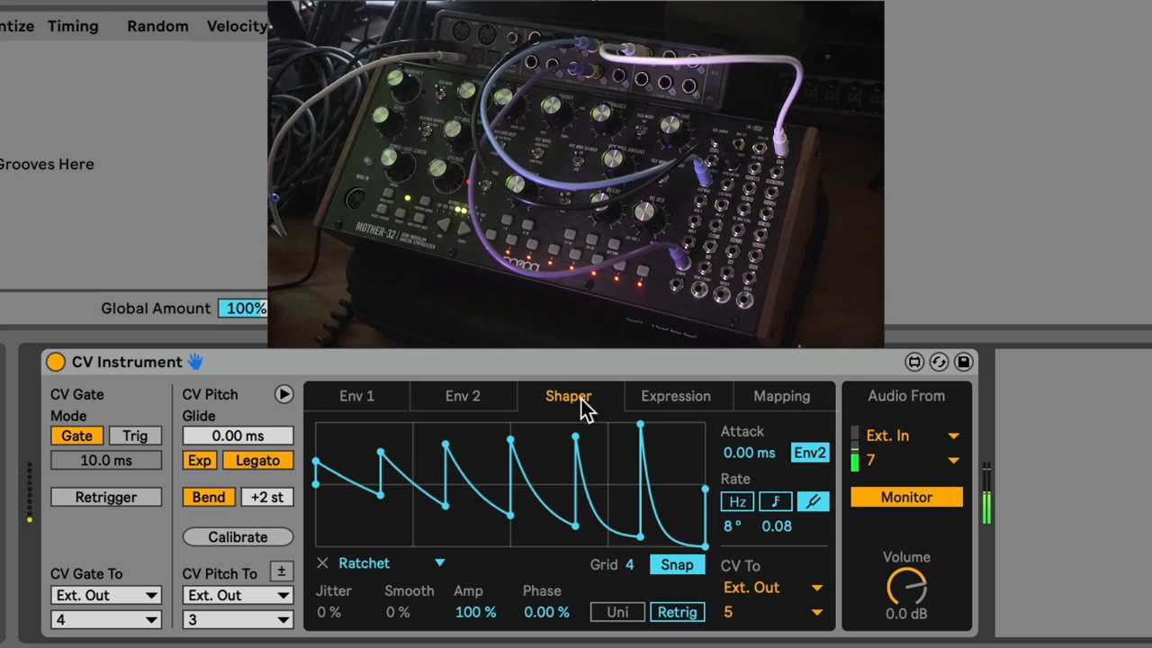
mouse_move(806, 450)
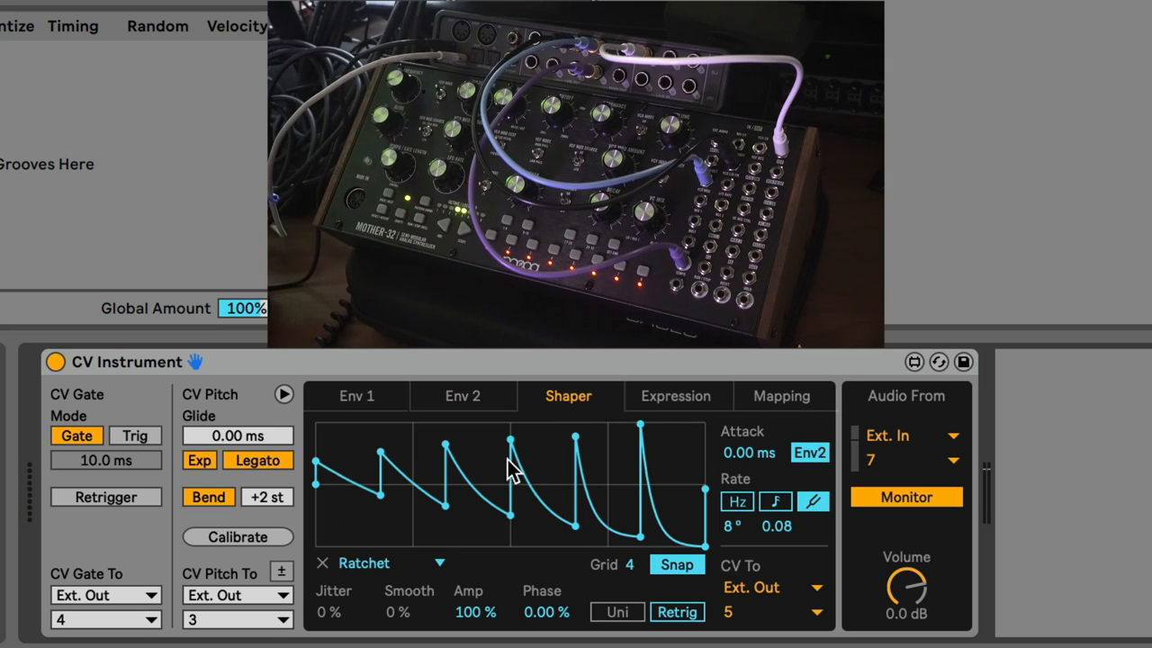
mouse_move(662, 518)
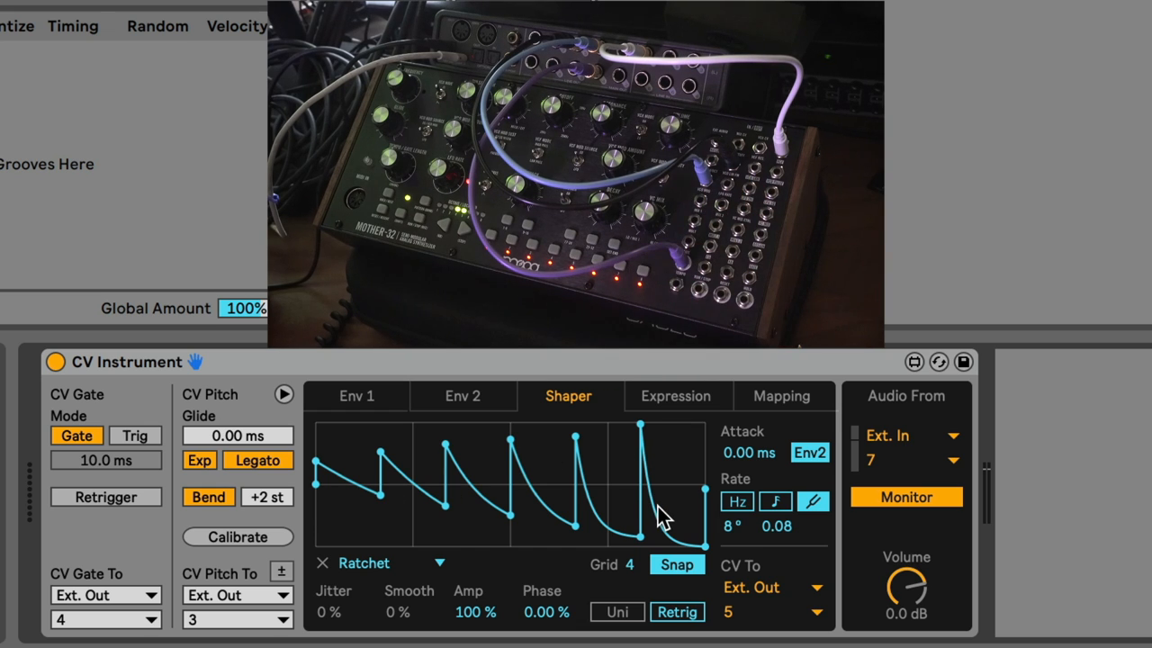
mouse_move(409, 409)
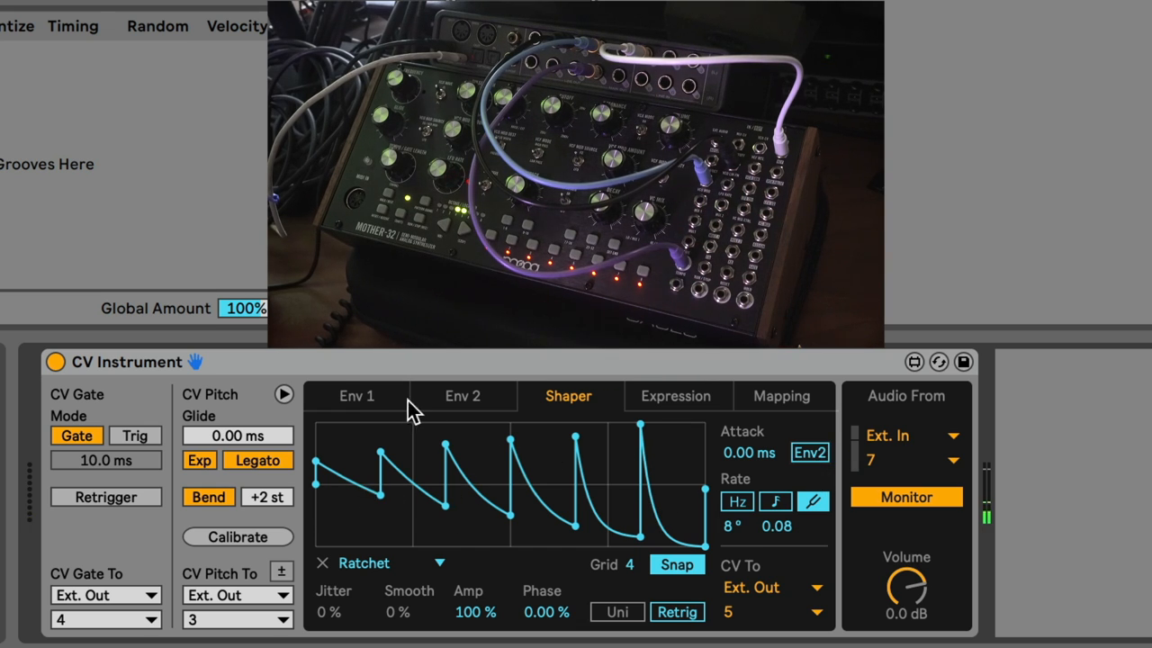
Load the Sine preset as a starting shape and raise the Shaper grid to 16
left_click(364, 563)
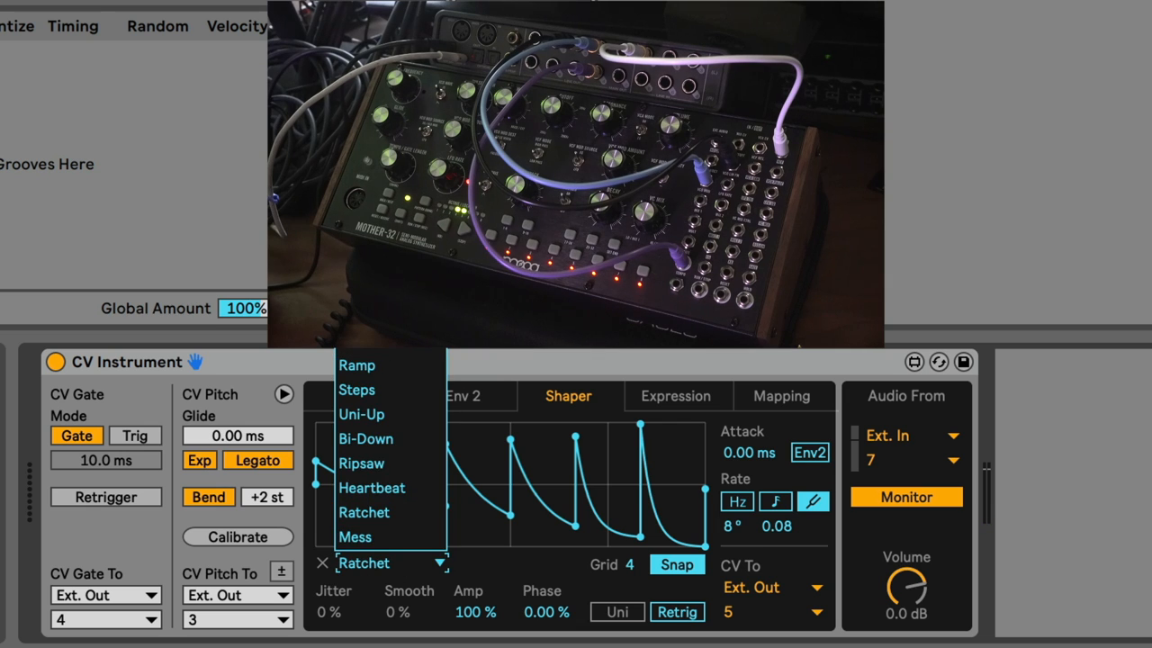
left_click(350, 563)
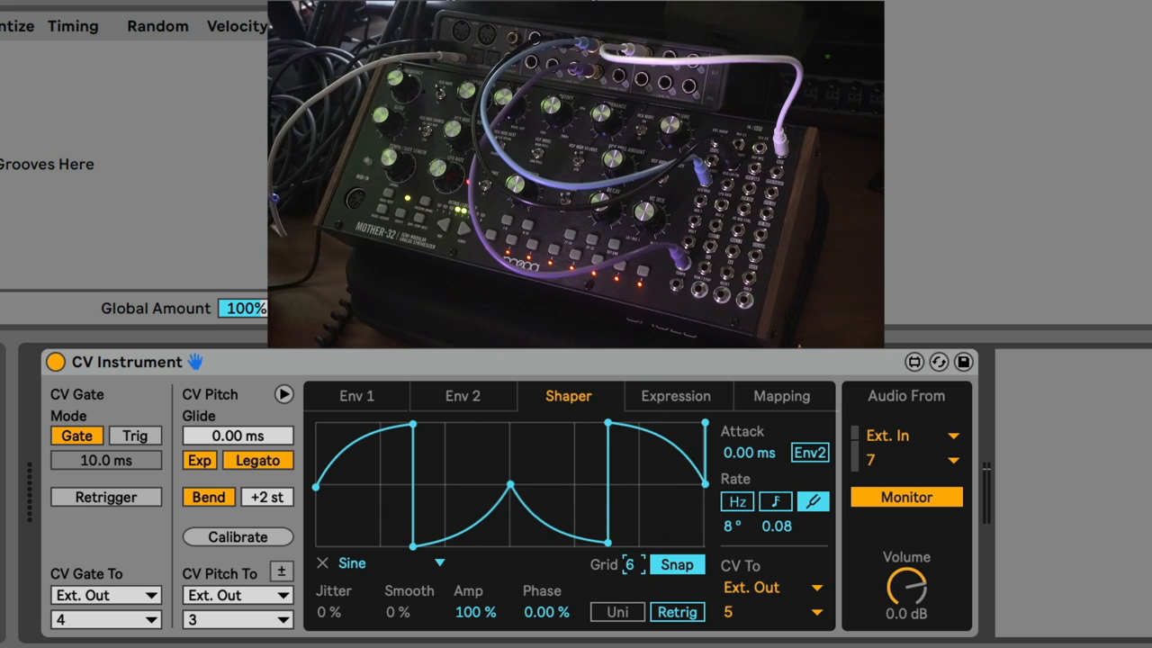
left_click(631, 564)
type("16")
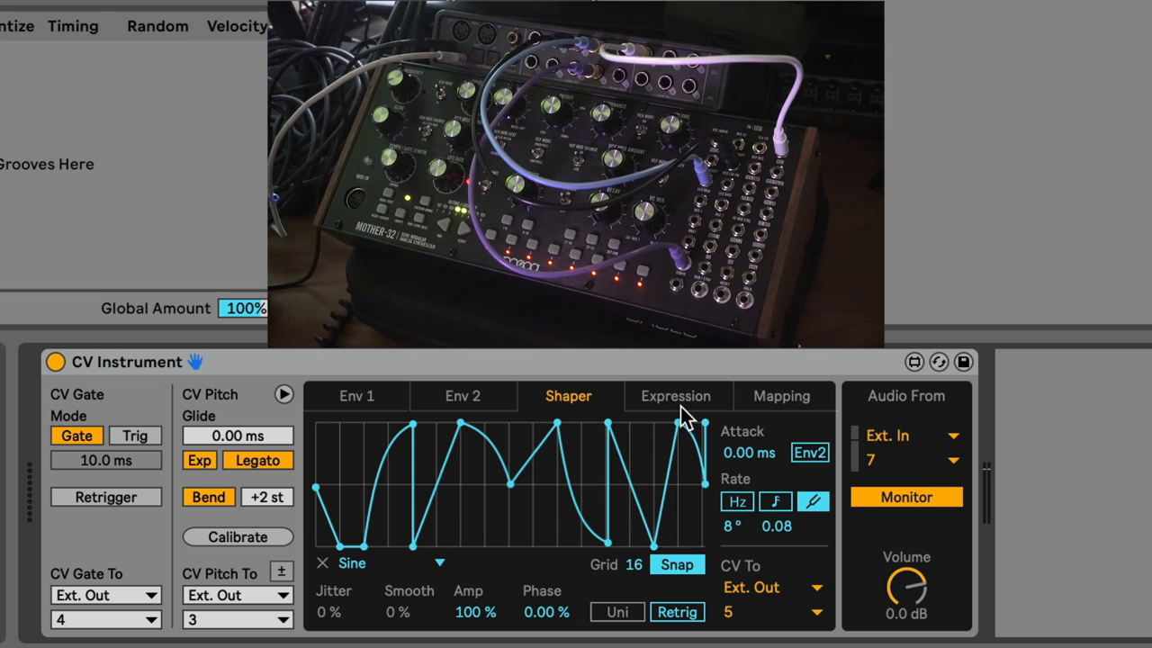
mouse_move(733, 531)
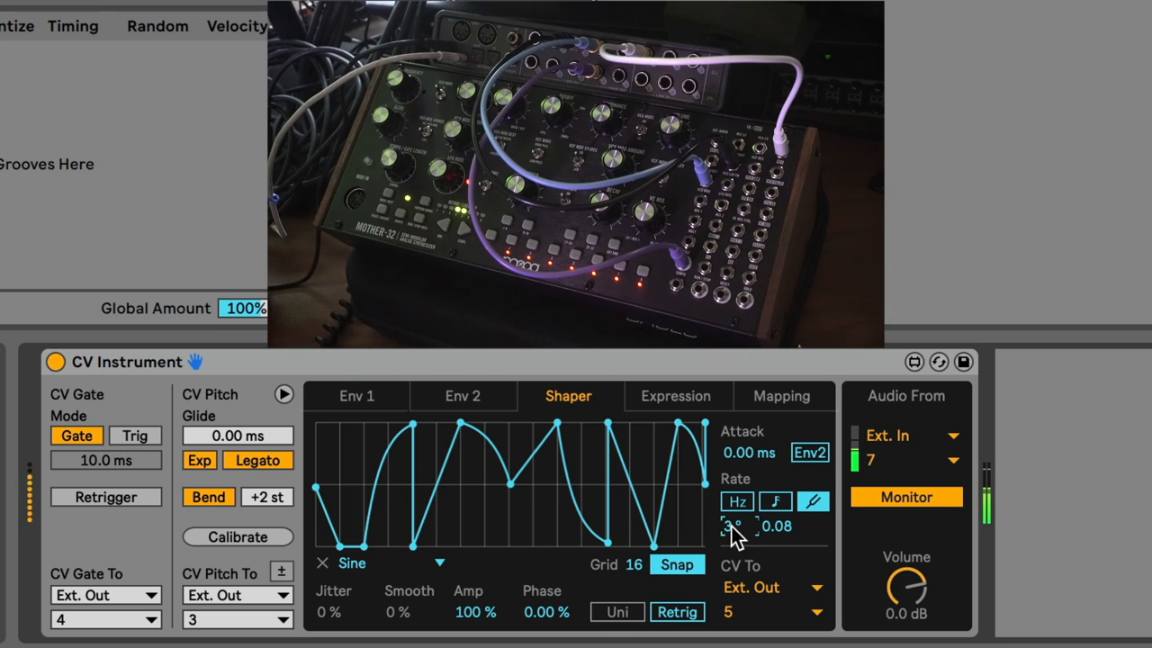
Set the Shaper rate to 2° 0.97 and invert its amplitude to -40.2%
left_click(776, 526)
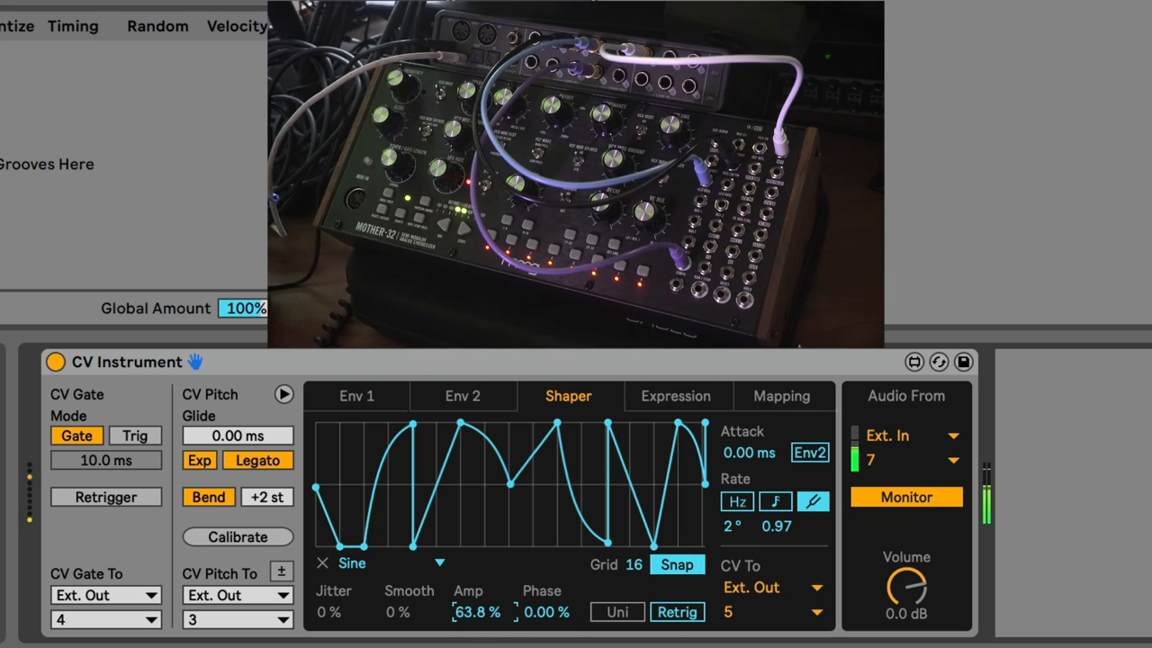
left_click_drag(477, 612, 468, 626)
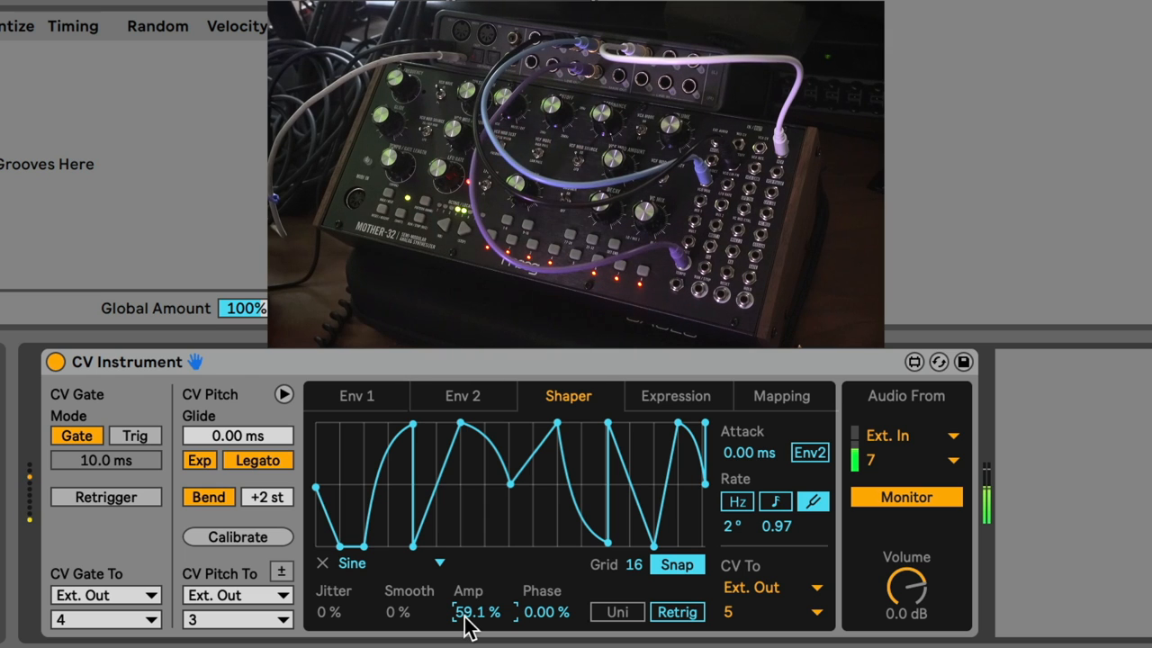
left_click_drag(477, 612, 477, 630)
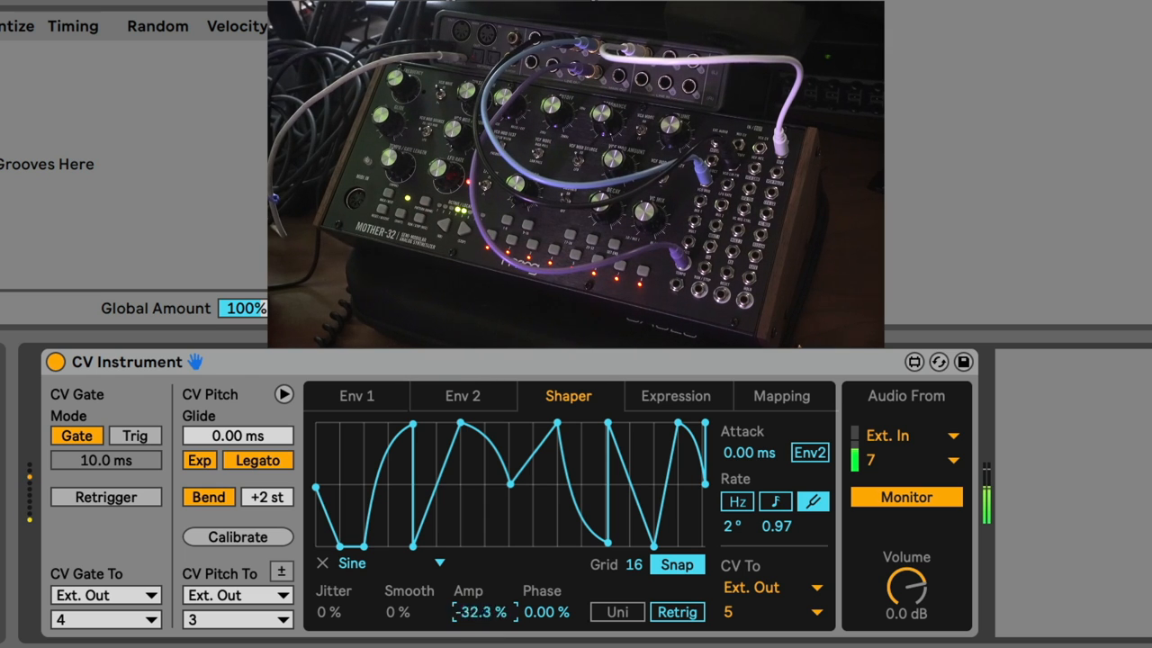
left_click_drag(482, 612, 481, 629)
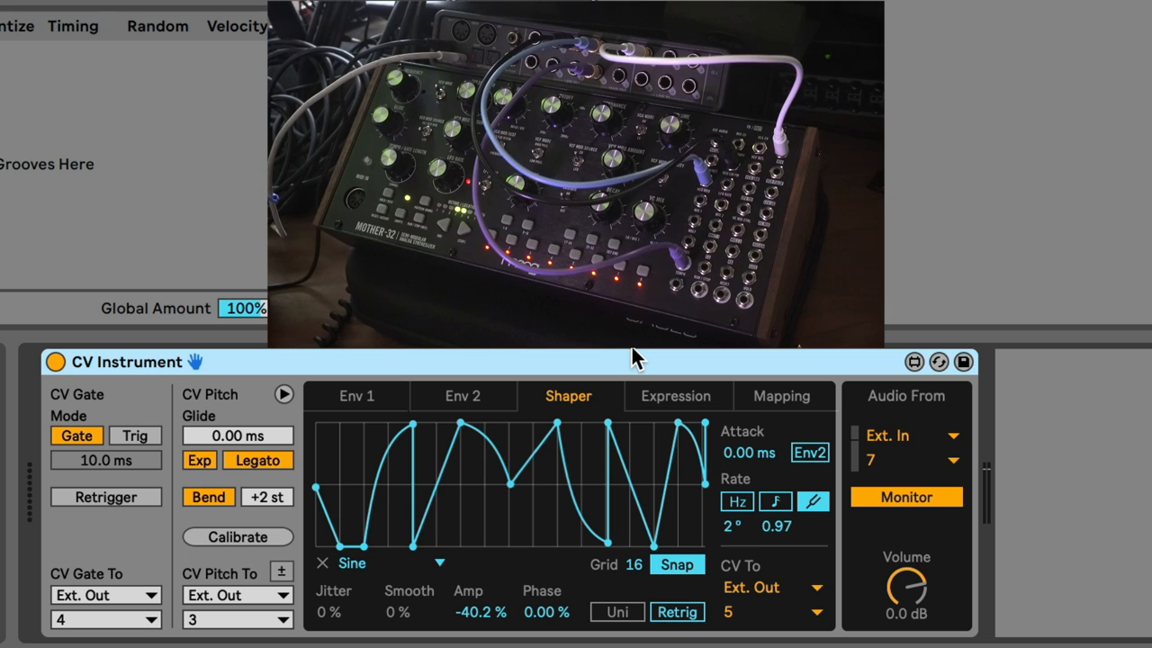
mouse_move(736, 479)
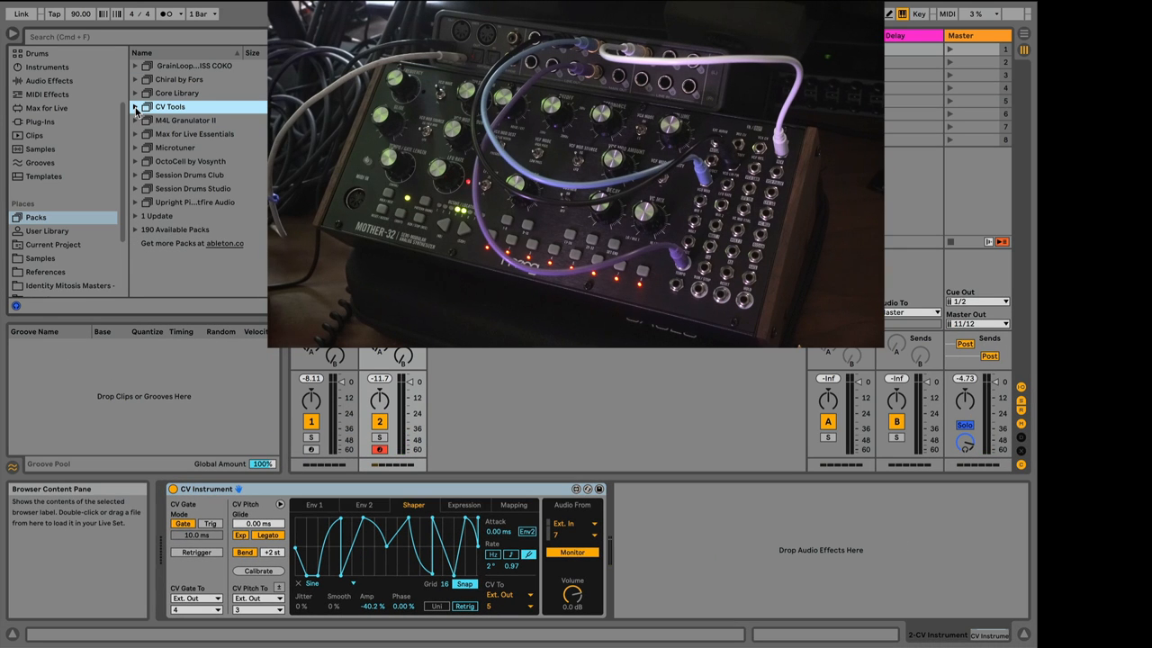
Add Redux from Audio Effects > Drive & Color after the CV Instrument
left_click(48, 80)
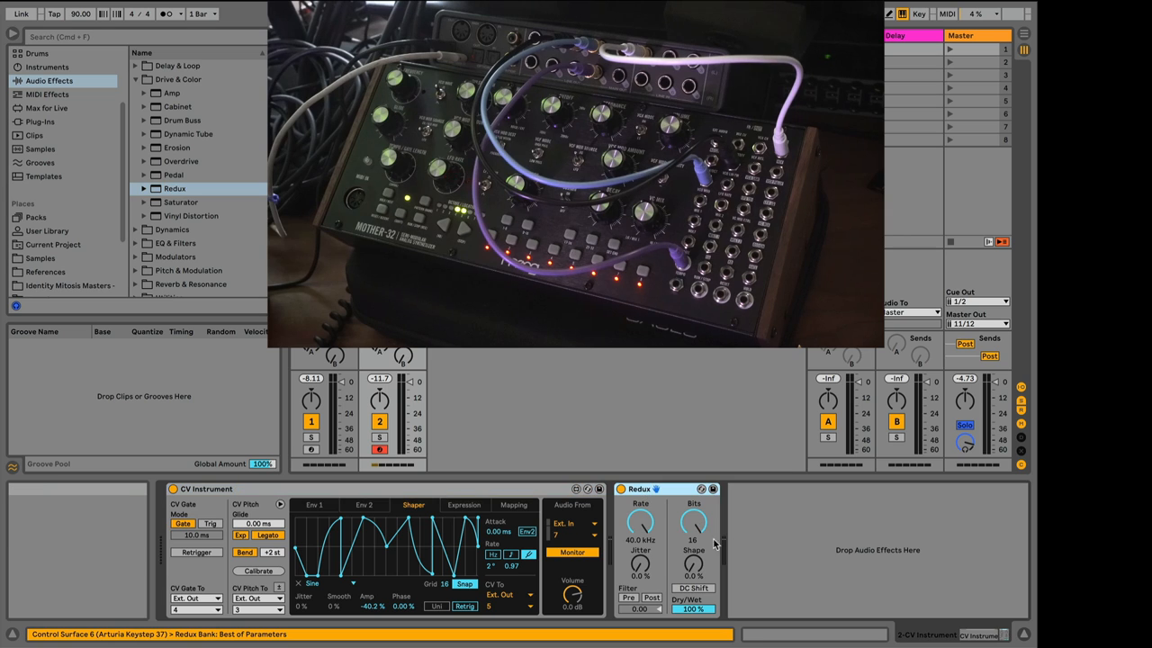
left_click_drag(640, 521, 640, 558)
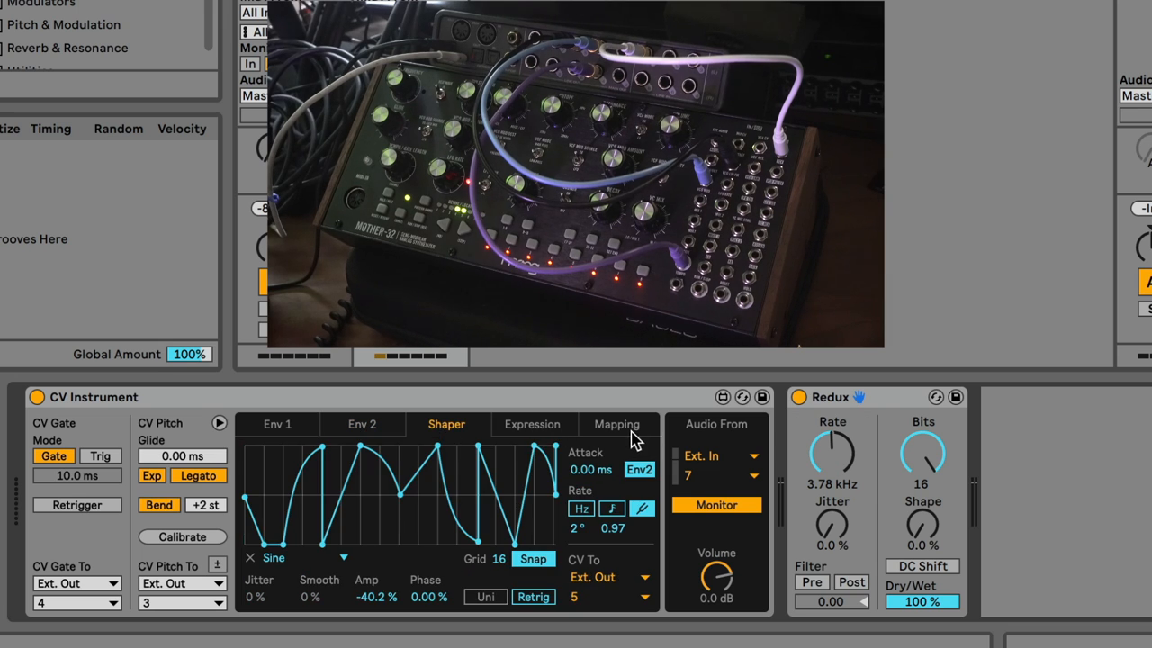
Map Envelope 2 to Redux Sample Rate with a 38% minimum and 45% maximum
left_click(616, 424)
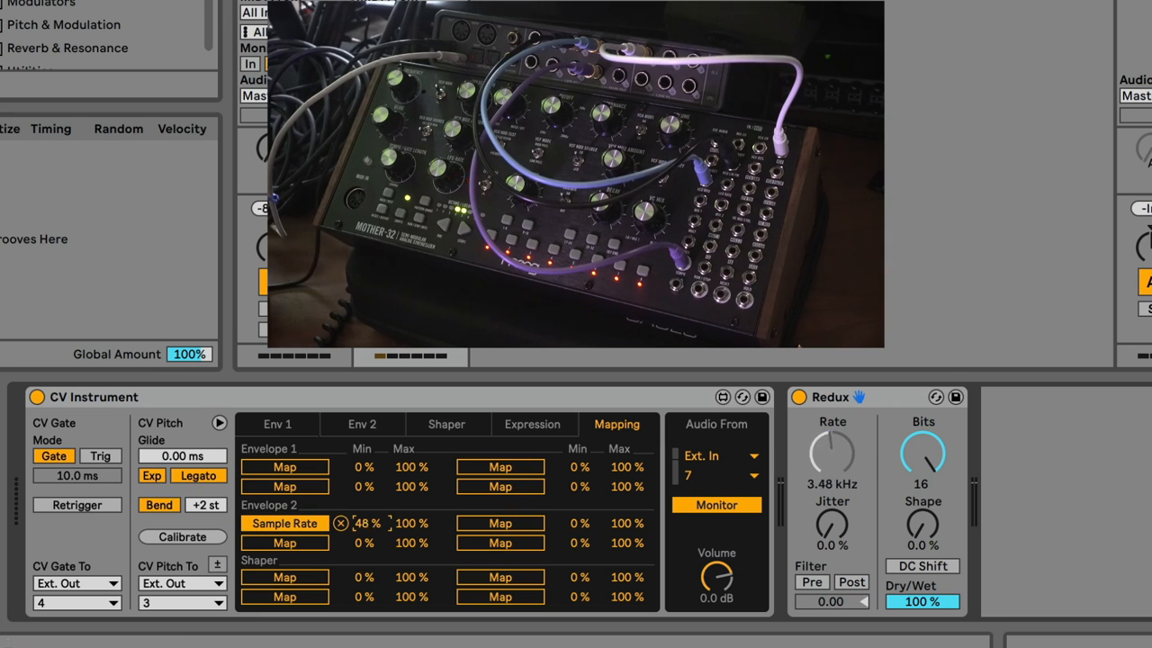
left_click_drag(367, 523, 368, 540)
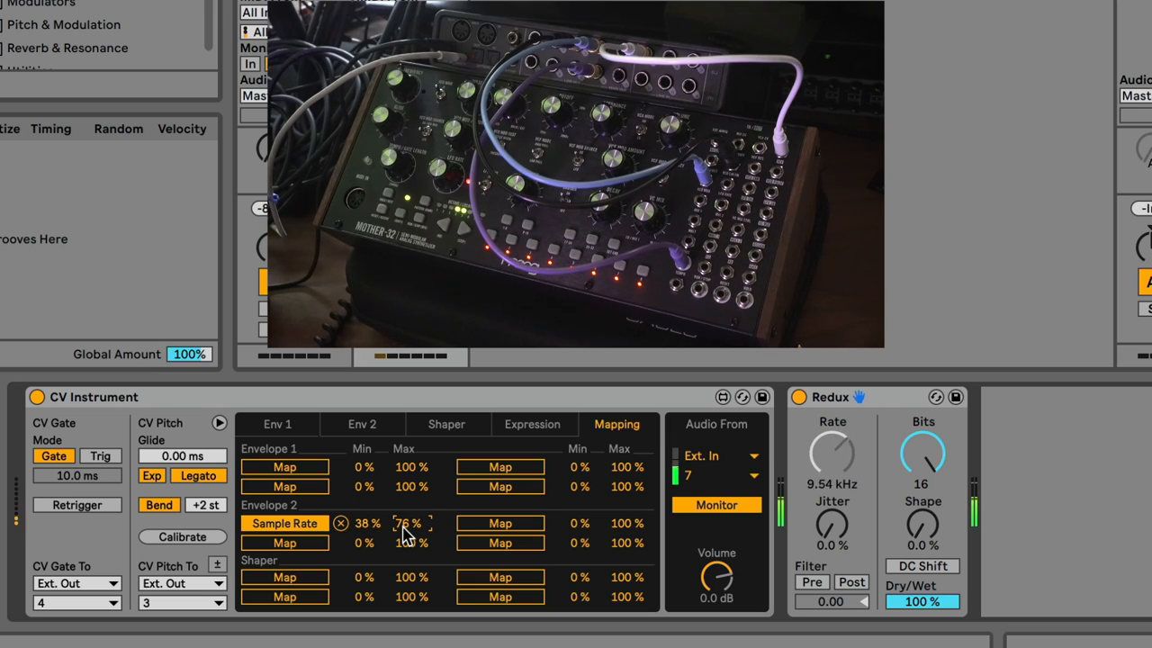
left_click_drag(832, 453, 831, 432)
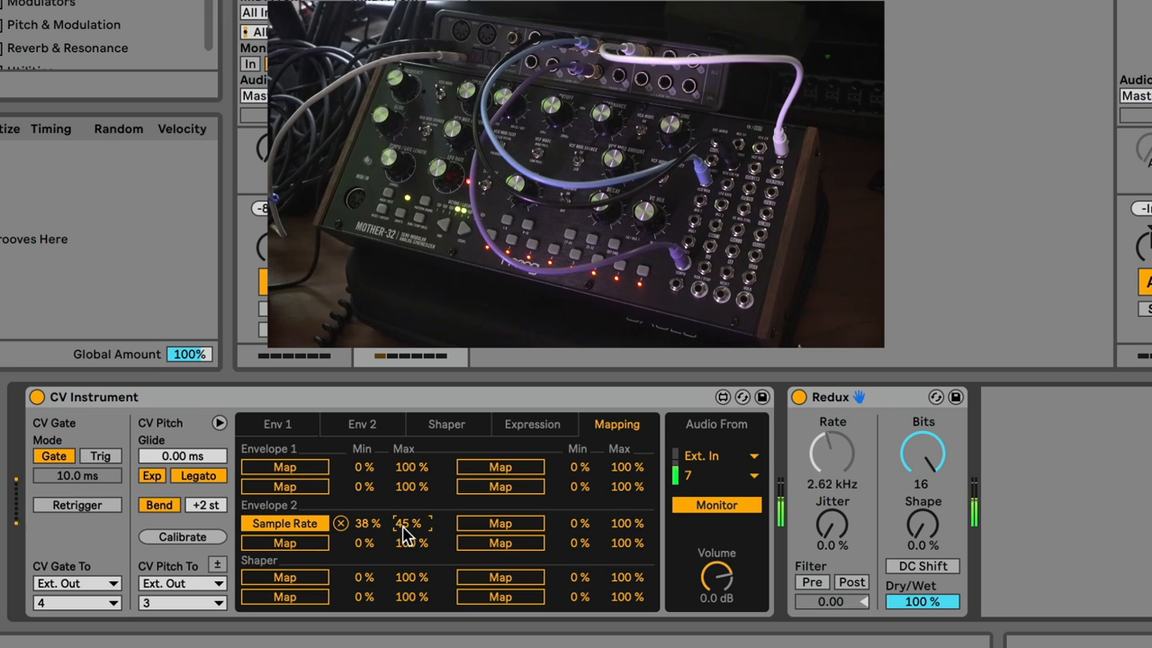
left_click(362, 423)
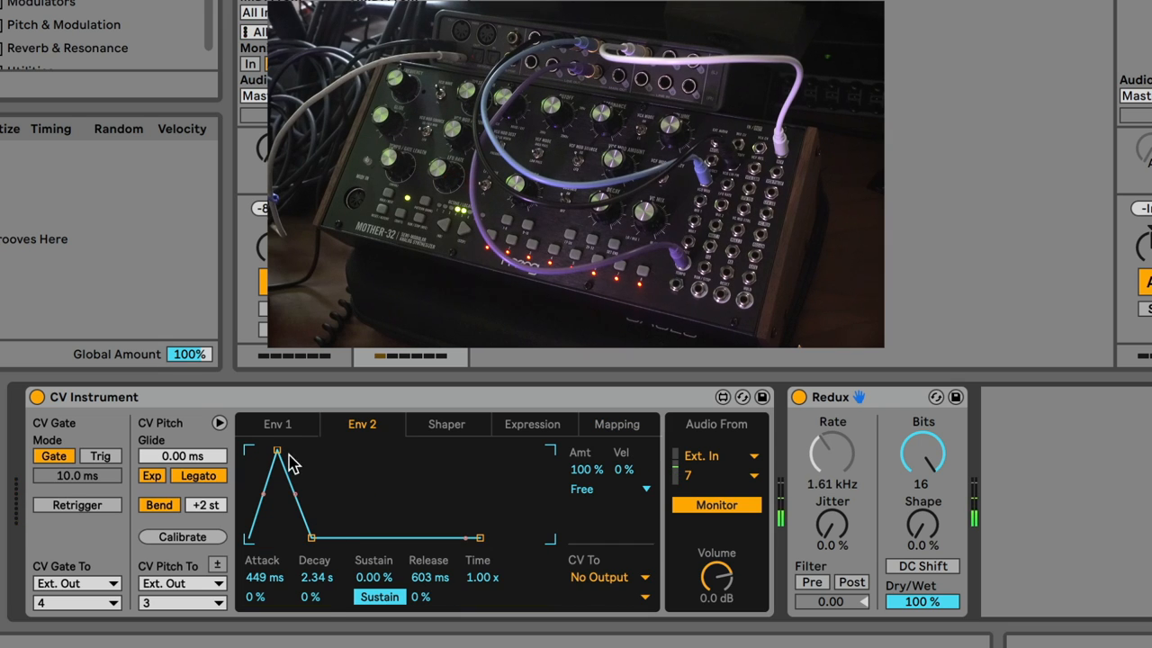
Shorten Envelope 2's attack to 7.78 ms and decay to 978 ms
left_click_drag(276, 450, 255, 450)
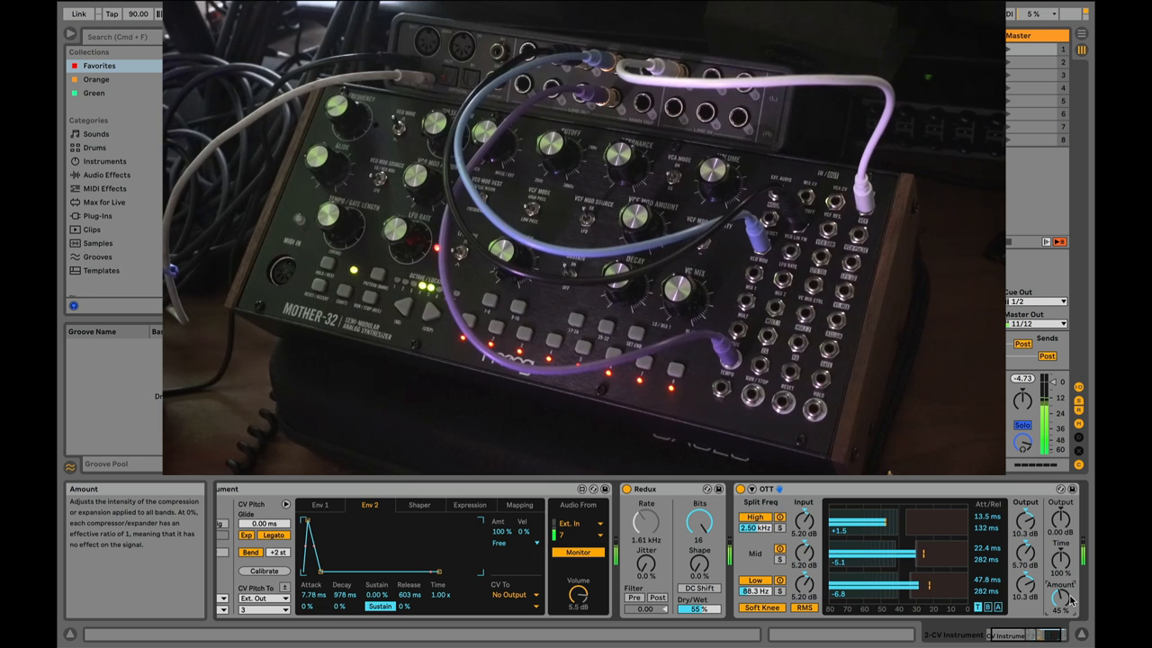
mouse_move(1043, 432)
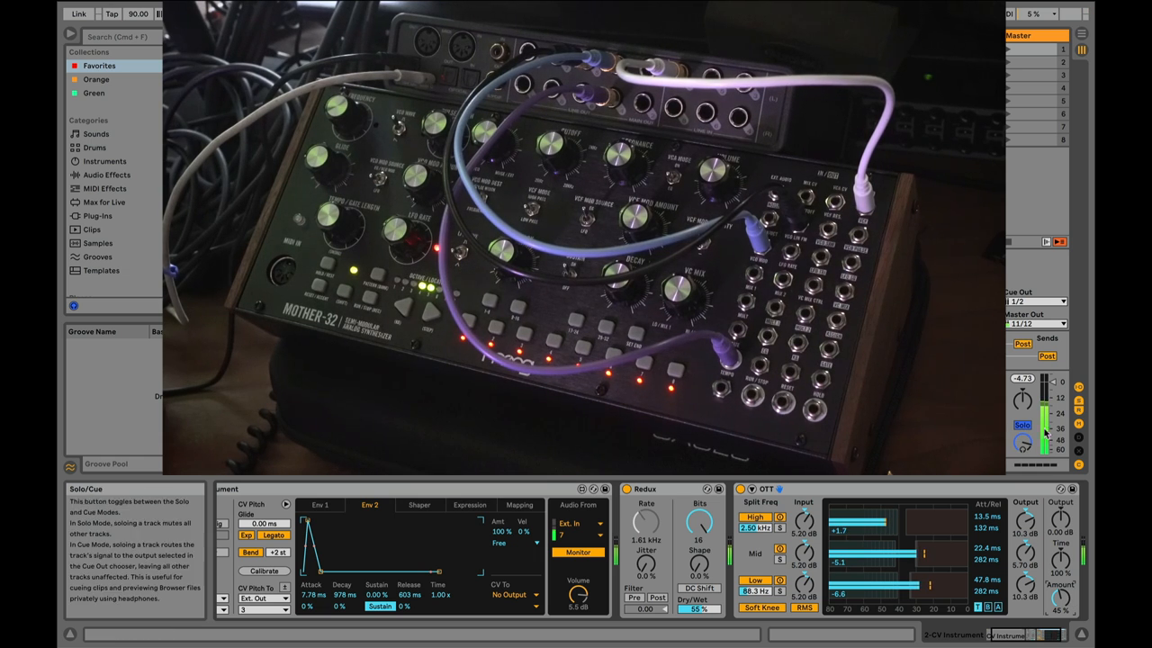